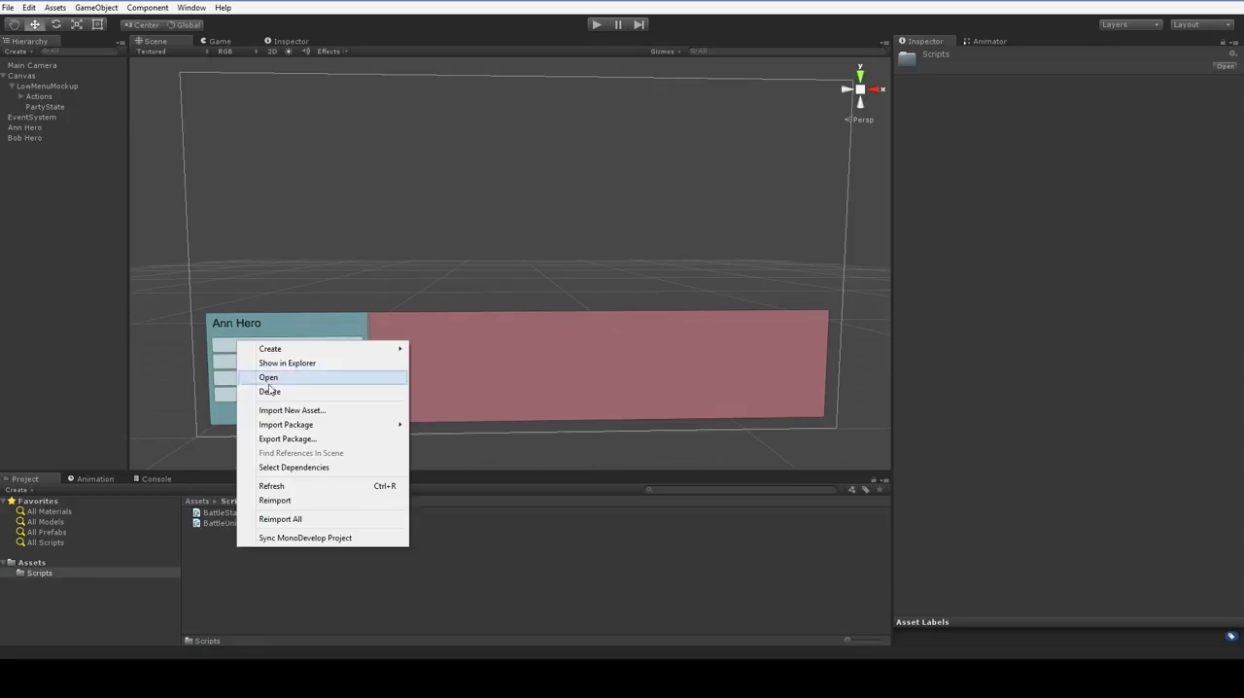
Create a C# script named Battle in the Scripts folder and reselect LiveMenuMockup.
left_click(270, 348)
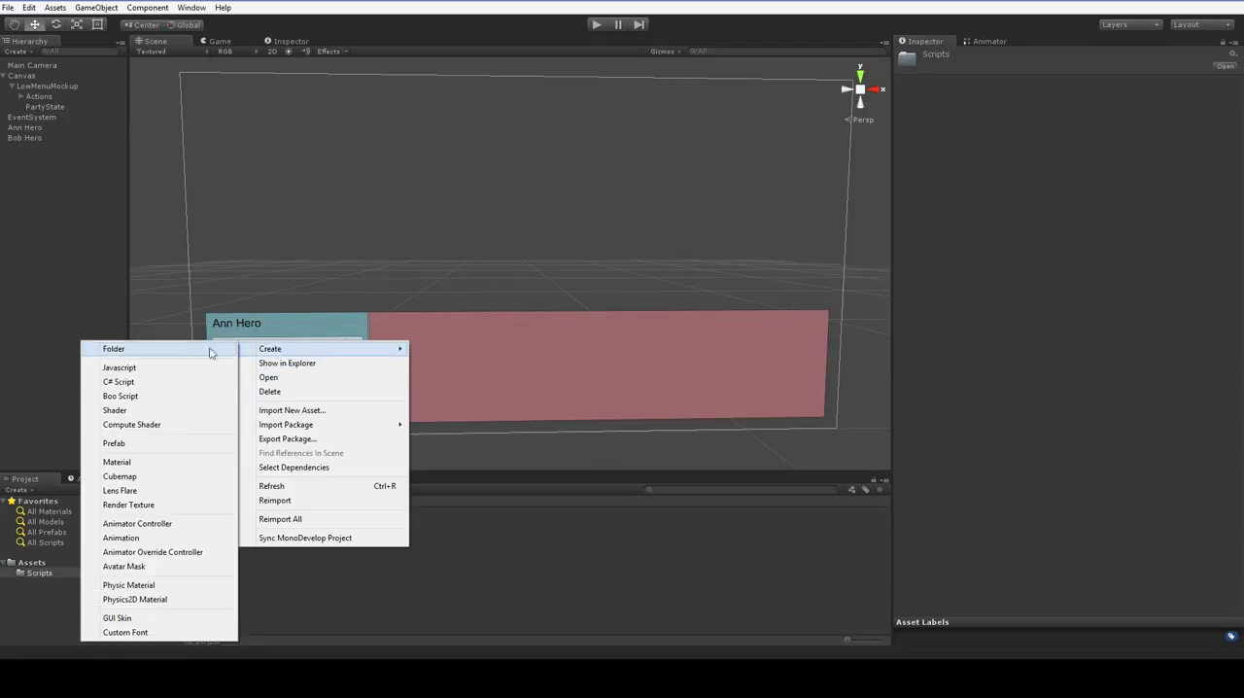
left_click(116, 381)
type("Battle")
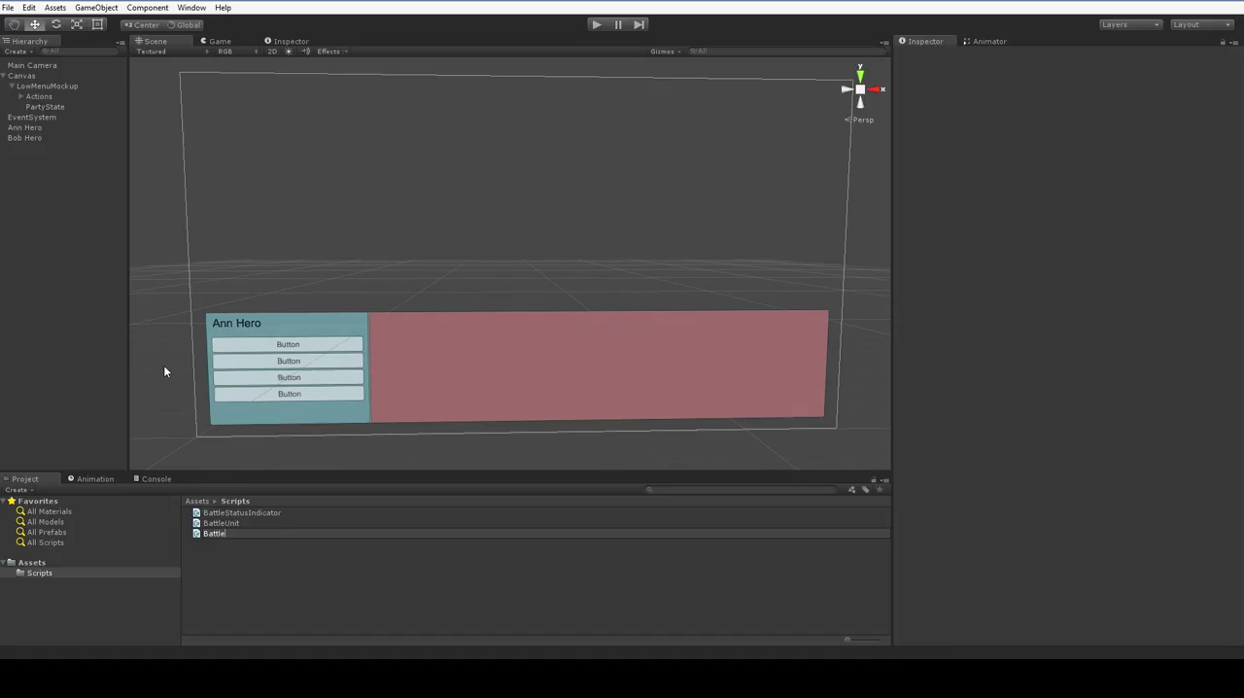
left_click(210, 532)
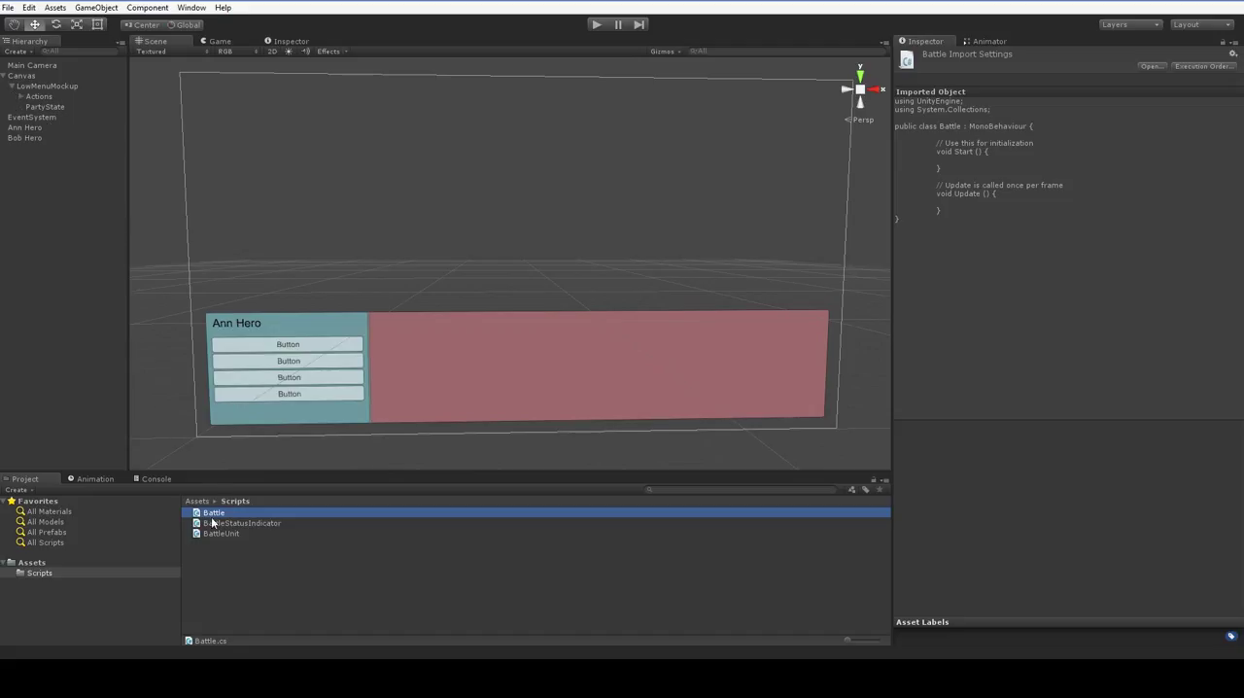
left_click(46, 86)
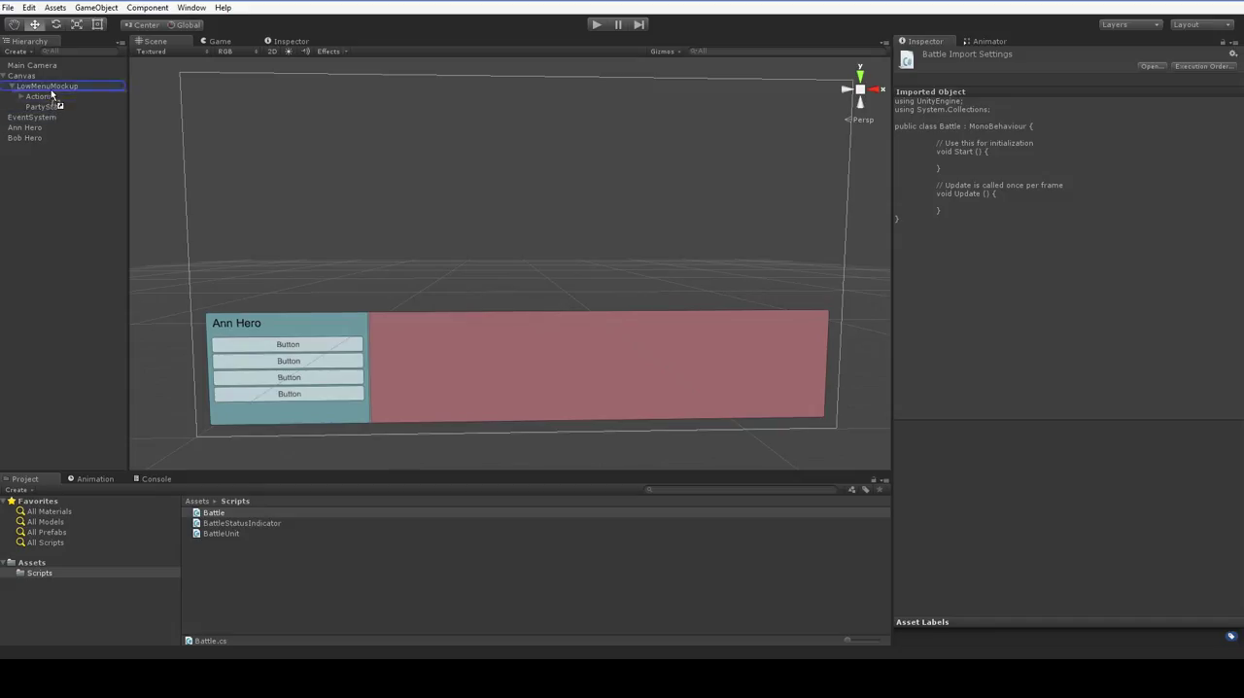
left_click(46, 86)
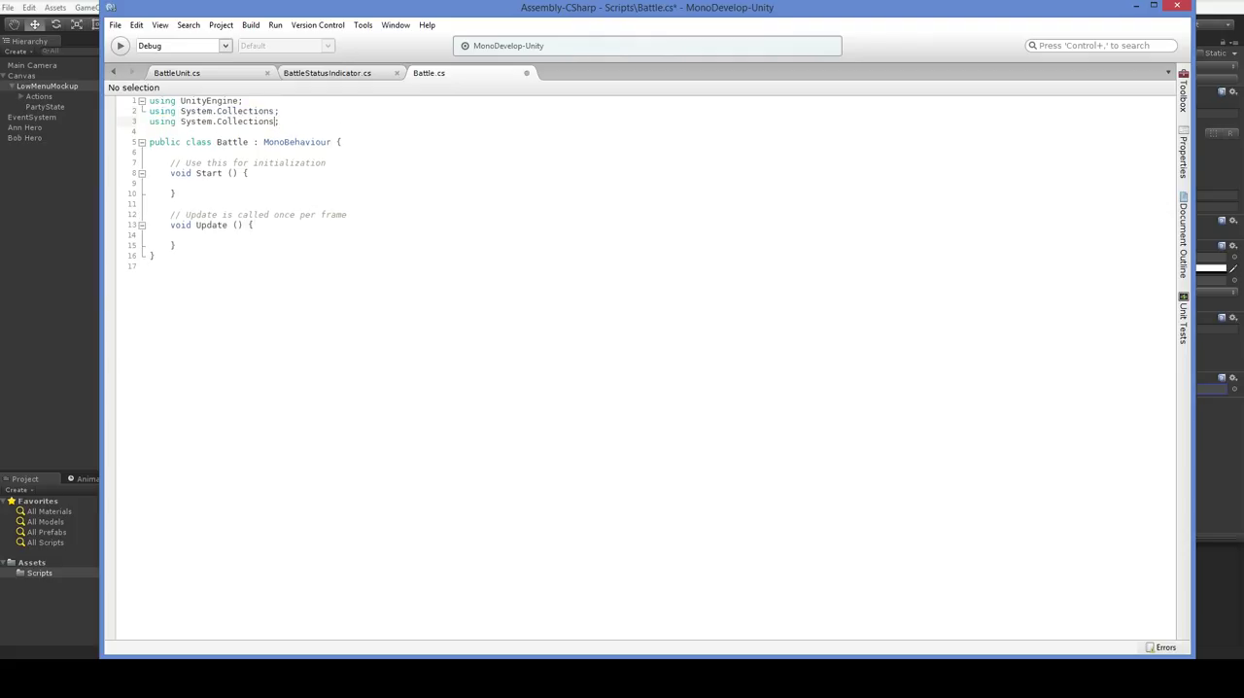
Import System.Collections.Generic and declare public List<BattleUnit> heroes, with the enemies line commented out.
type(".Generic")
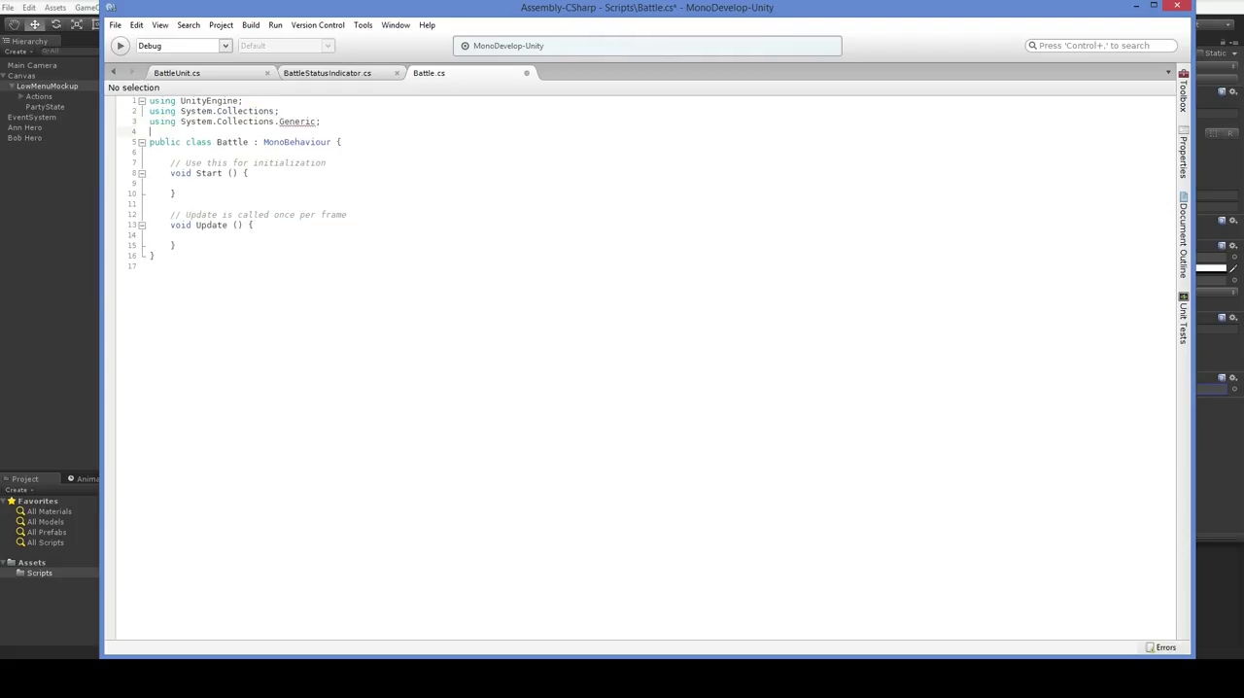
type("public")
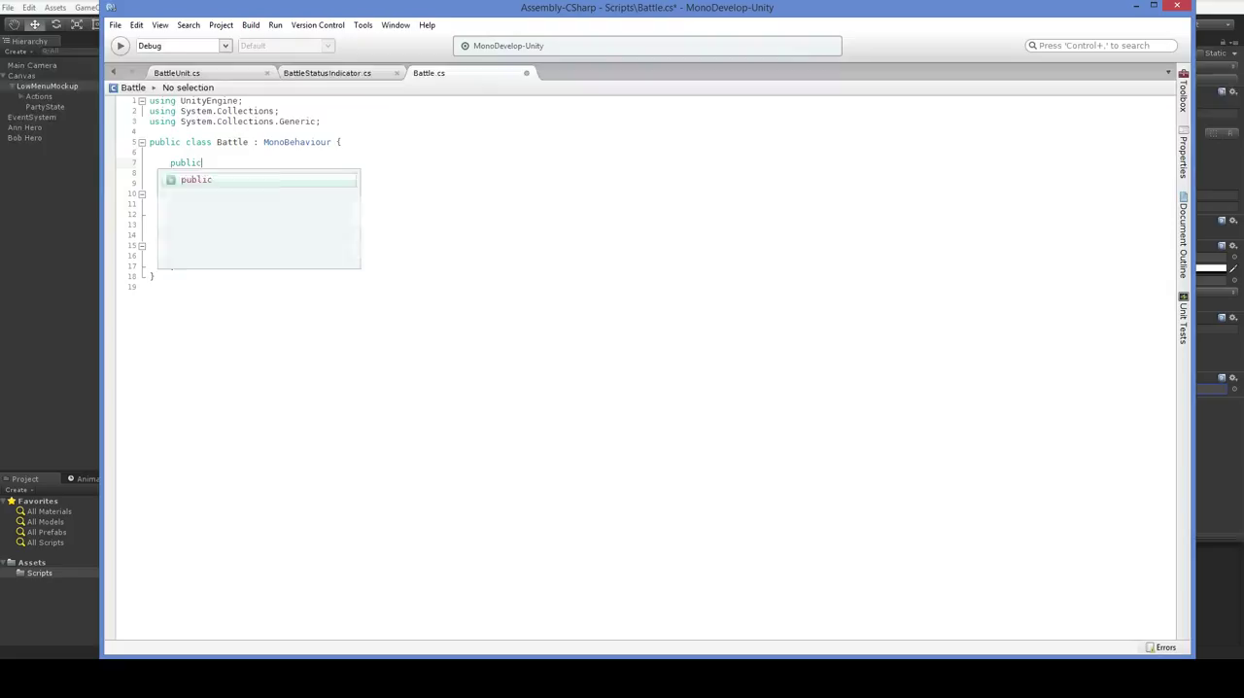
type("List<Batu")
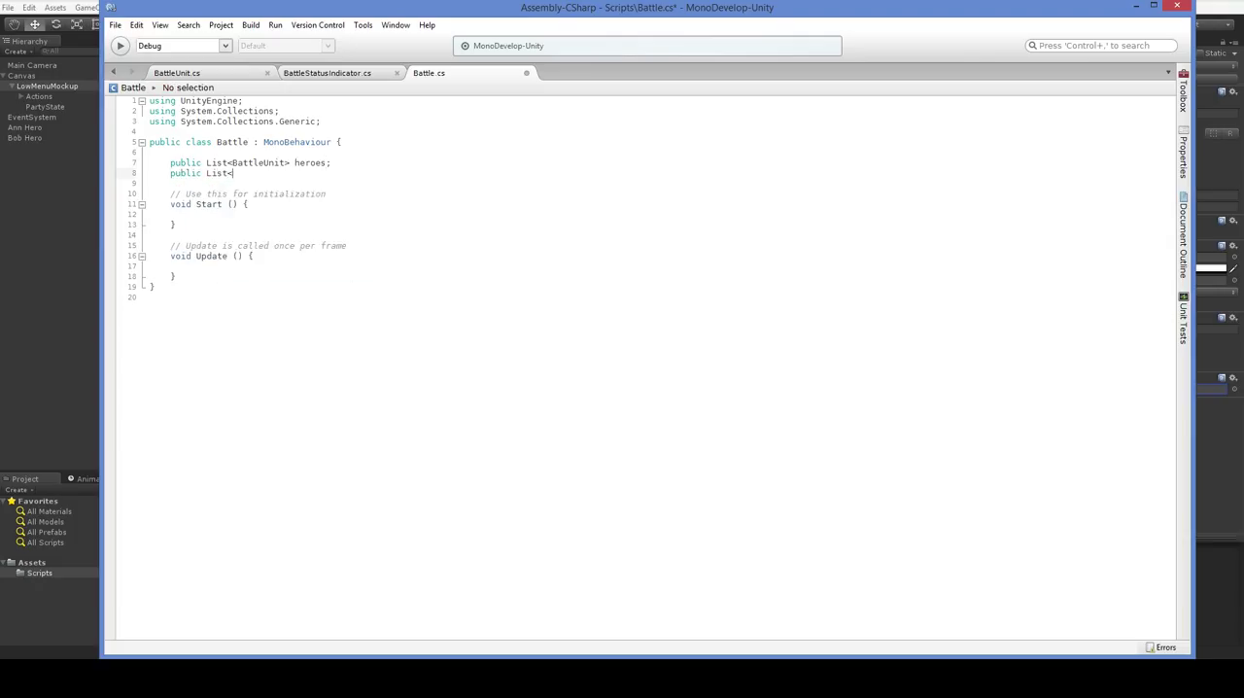
type("BattleUnit>")
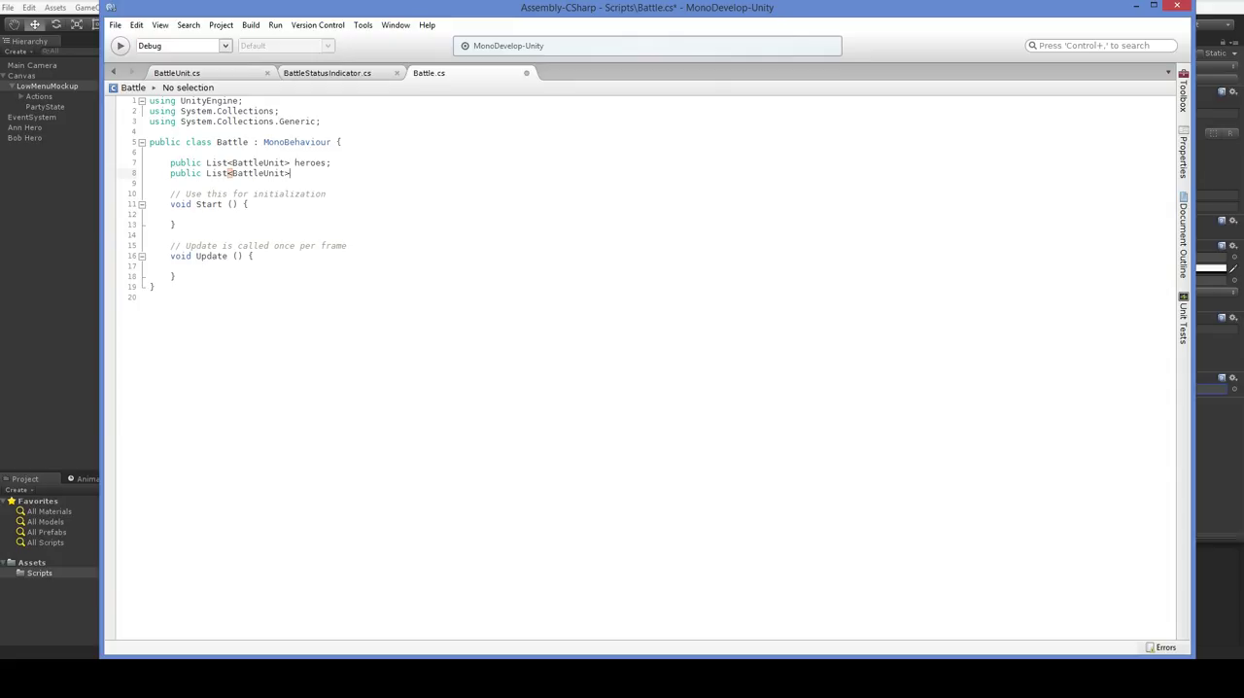
type("enemies;")
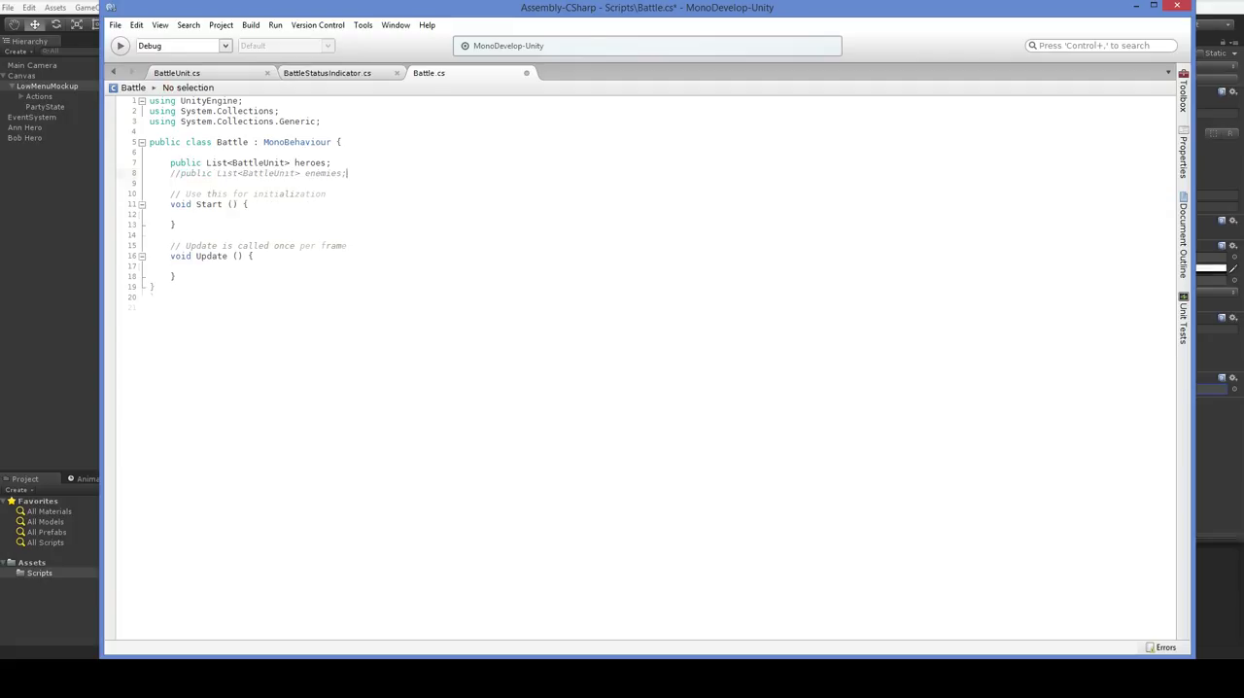
key("Return")
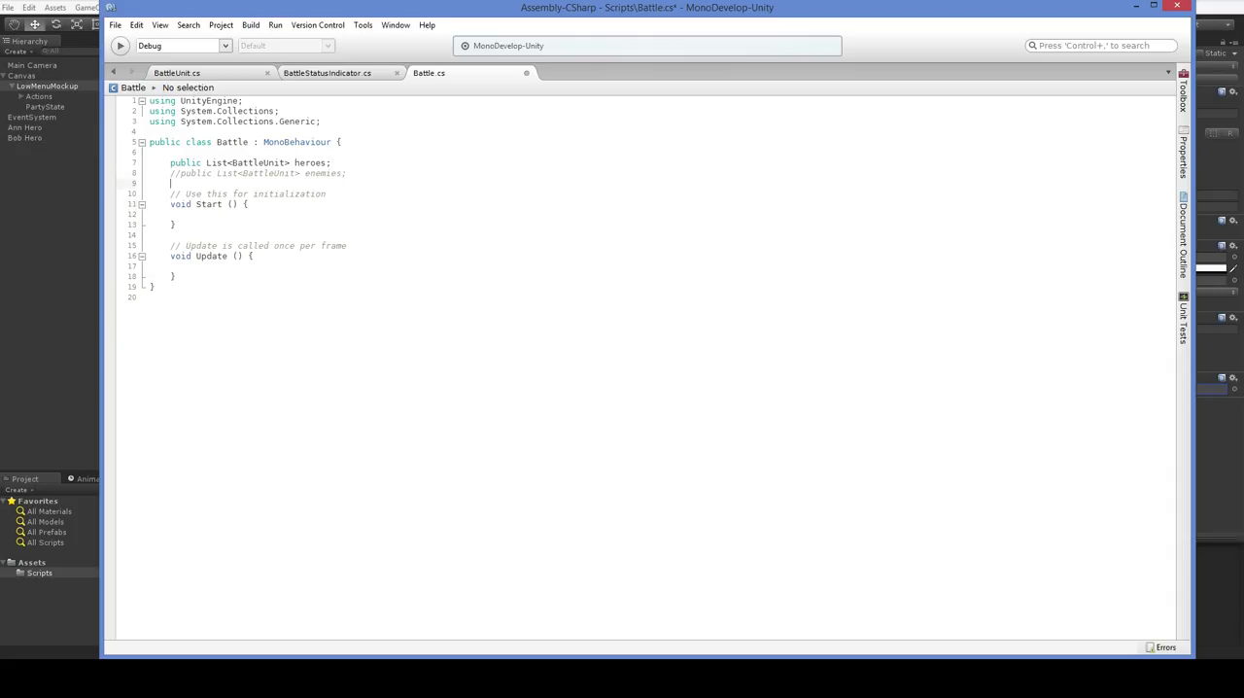
left_click(180, 76)
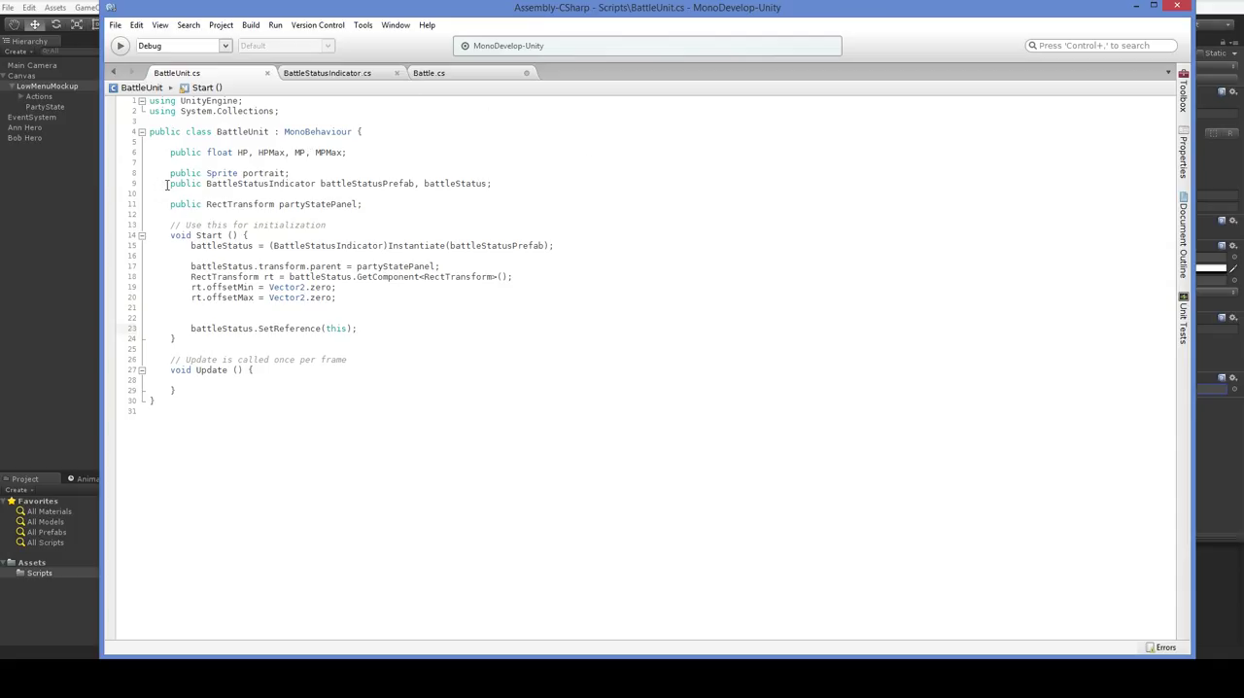
Move battleStatusPrefab, partyStatePanel fields and the Instantiate status code from BattleUnit into Battle's Start.
left_click_drag(165, 182, 368, 204)
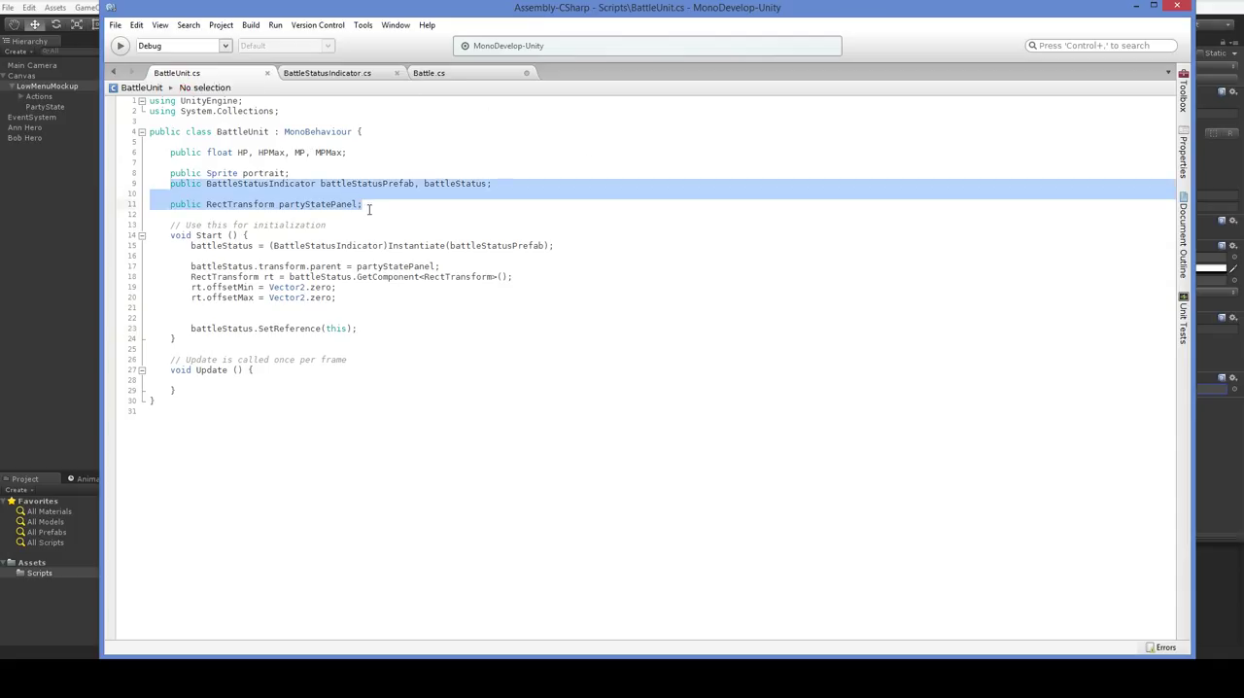
left_click(410, 74)
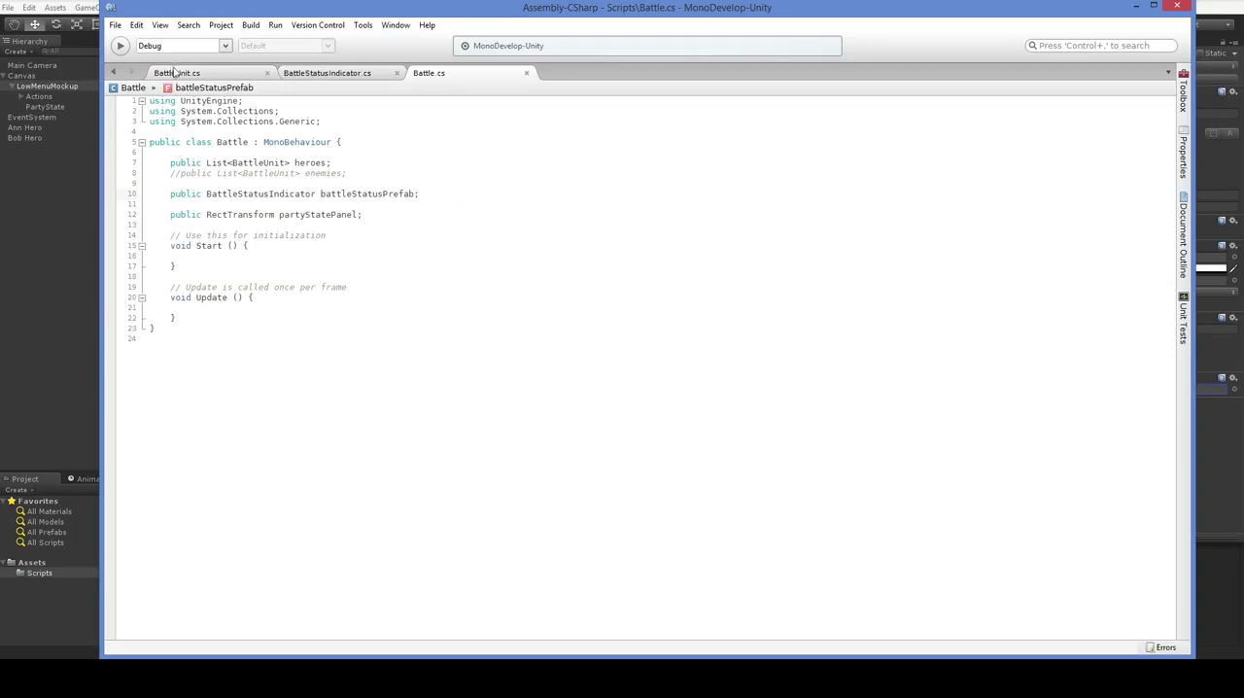
left_click(185, 72)
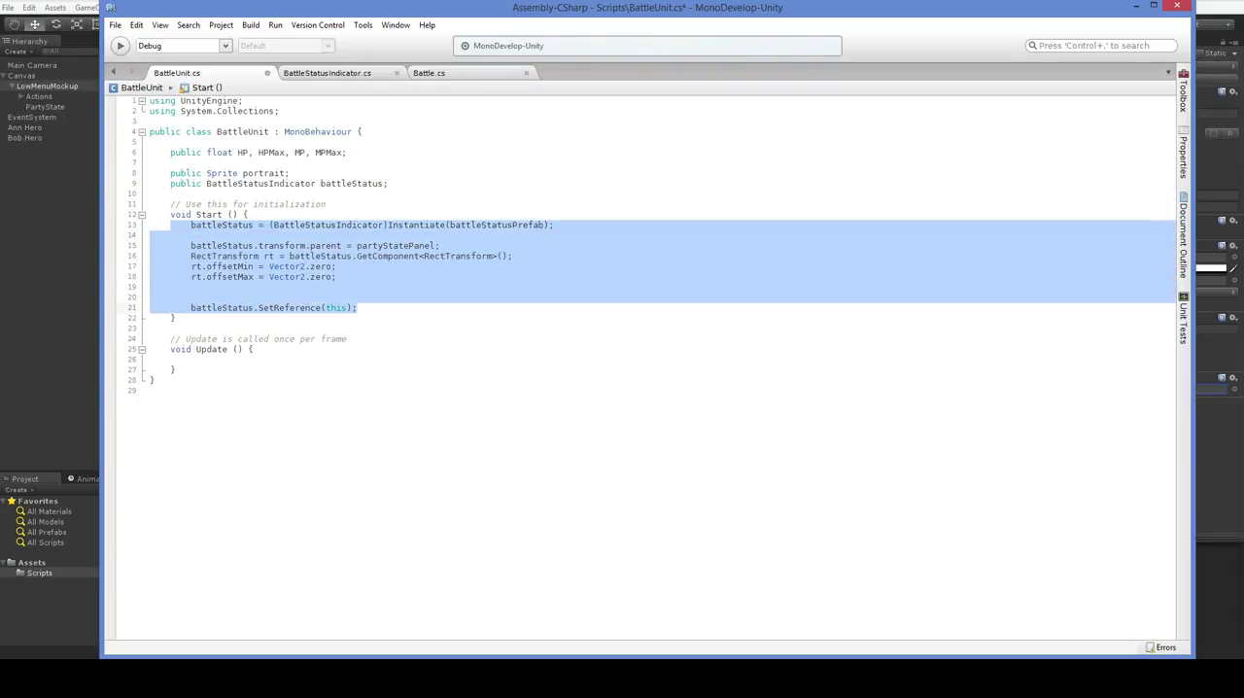
left_click(428, 72)
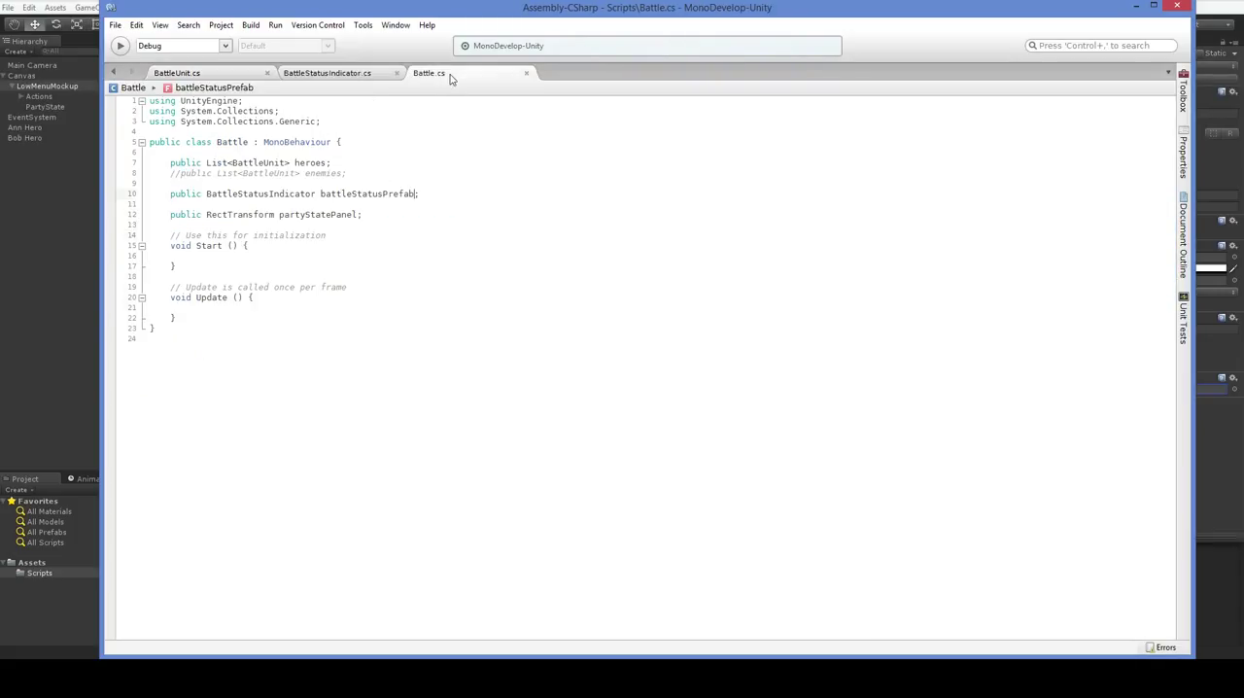
type("battleStatus = (BattleStatusIndicator)Instantiate(battleStatusPrefab);")
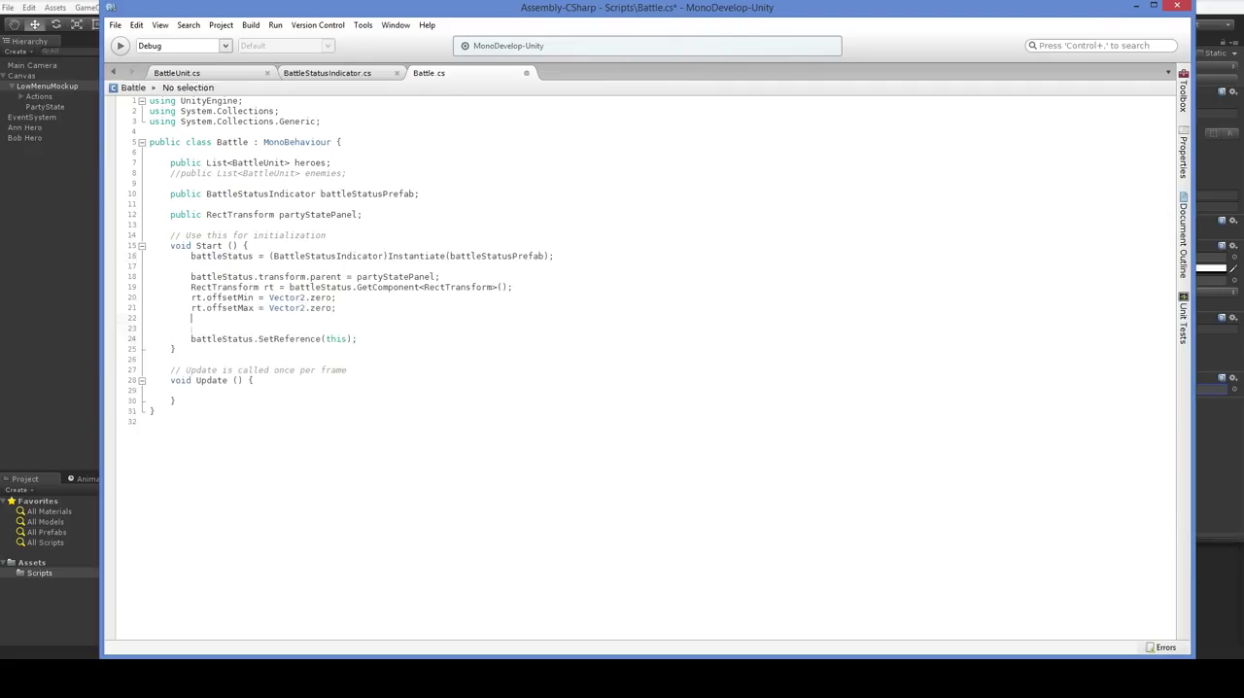
left_click(356, 193)
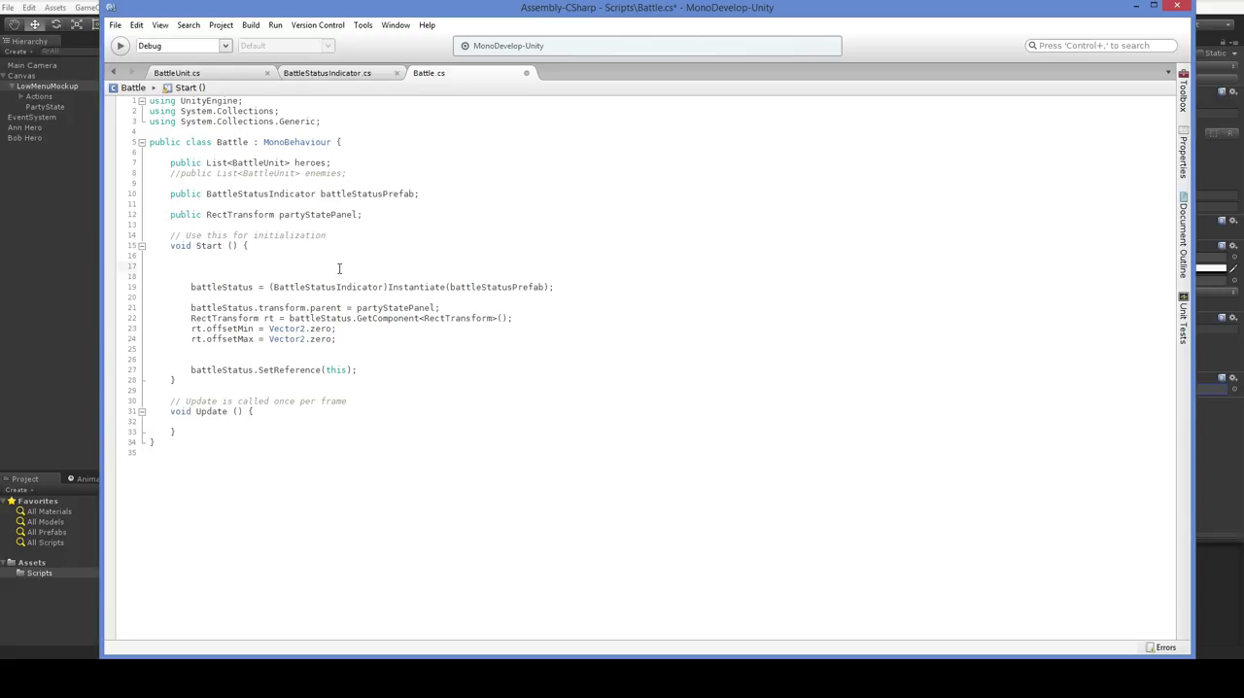
Write 'for (int a = 0; a < heroes.Count; a++) {' above the spawning code and select that code to move inside.
type("for *(")
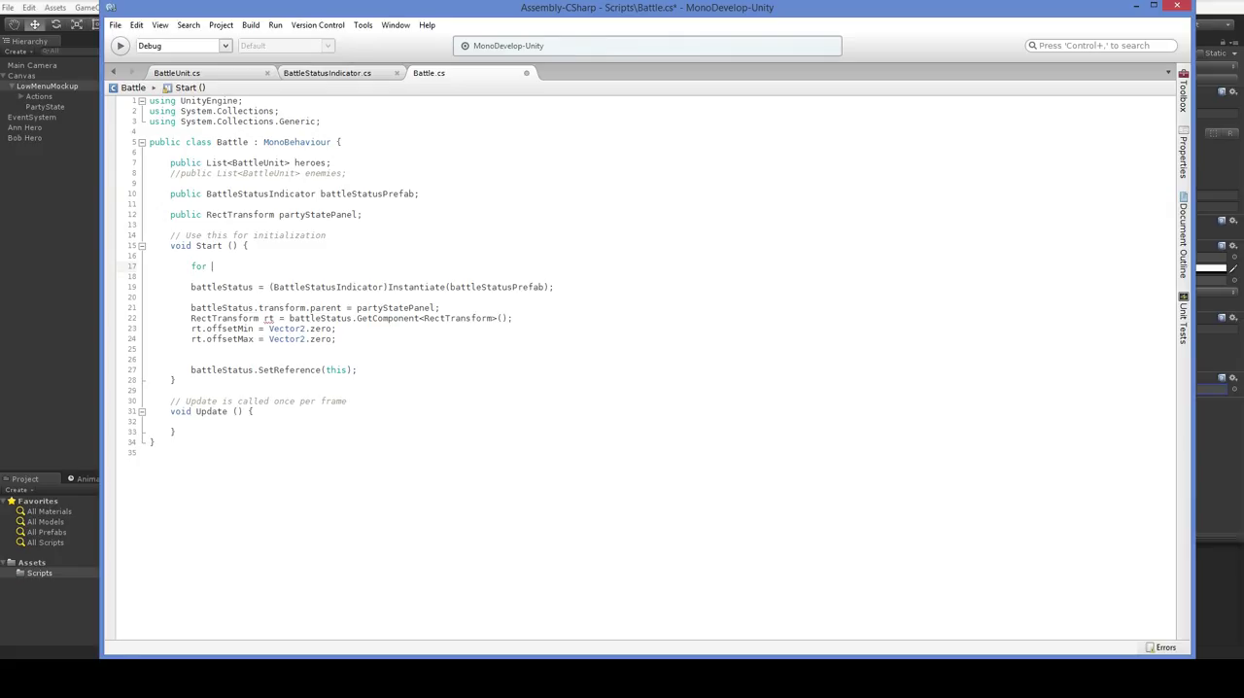
type("(int a = 0; a < h")
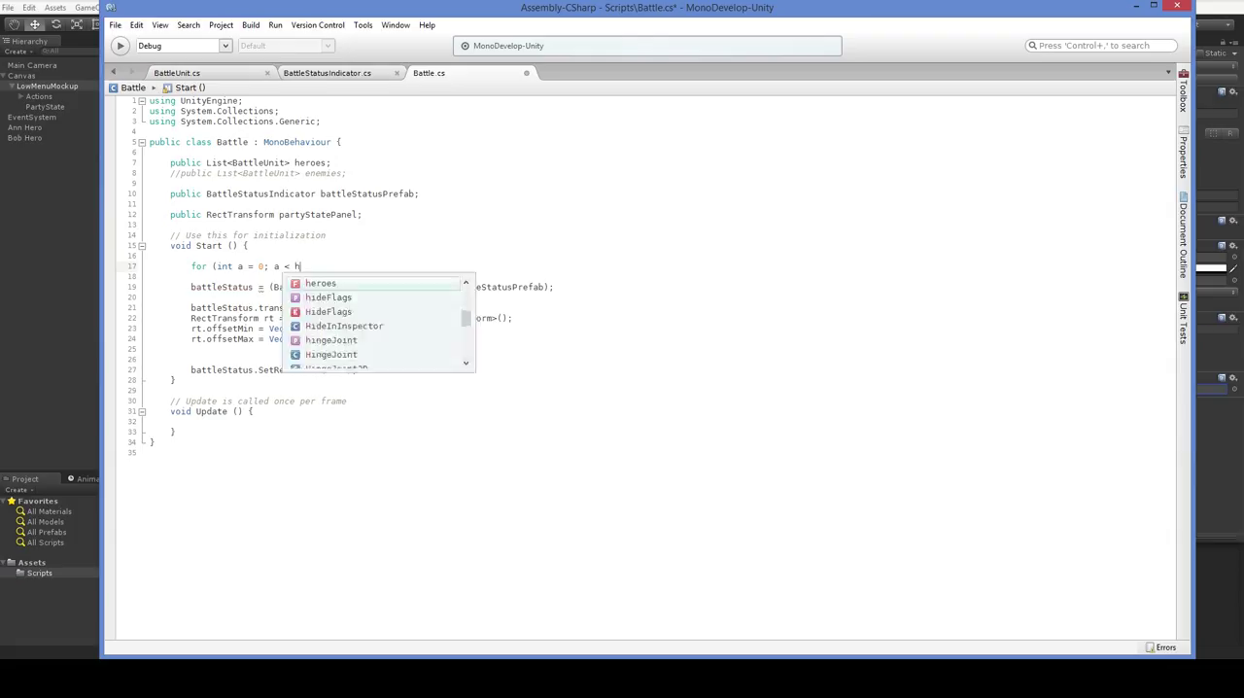
type("eroes.Count; a++)")
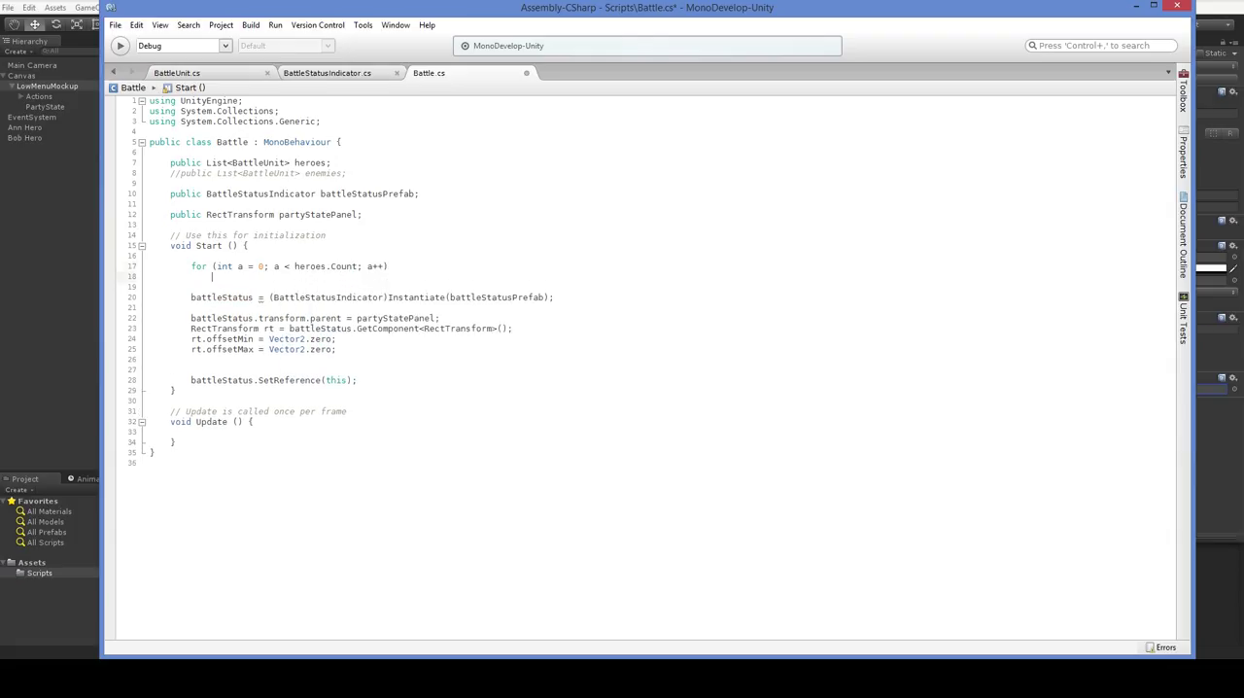
type("{")
type("}")
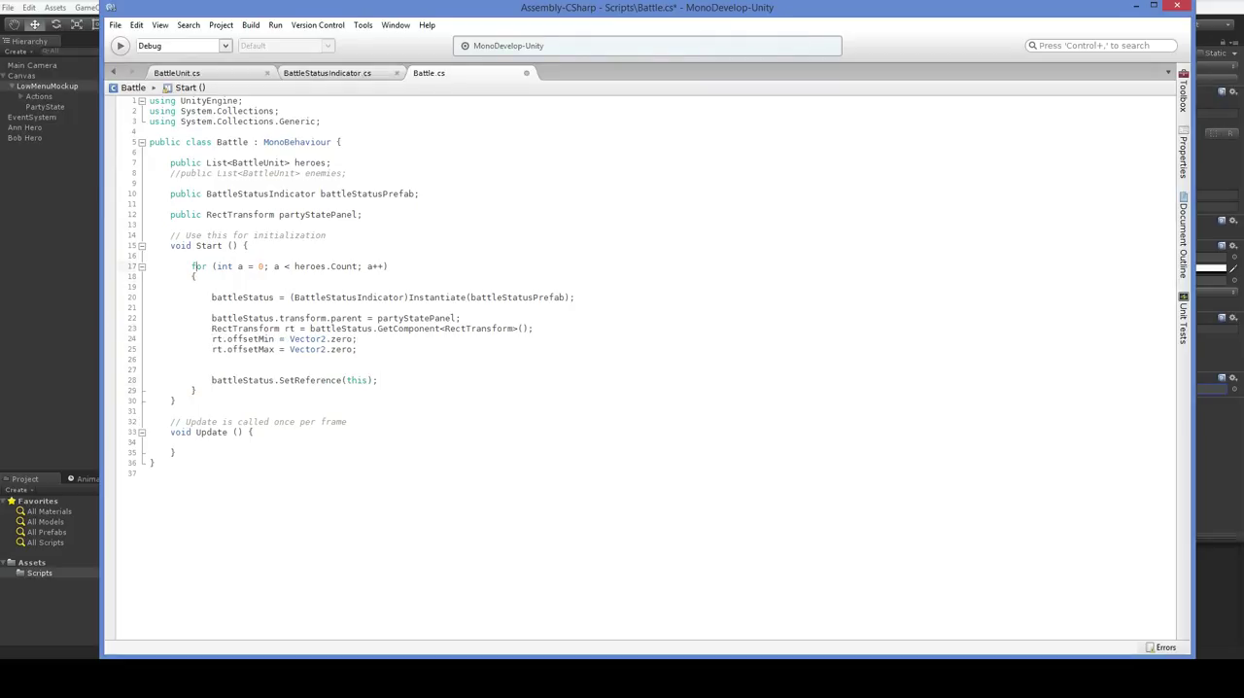
left_click_drag(210, 266, 389, 266)
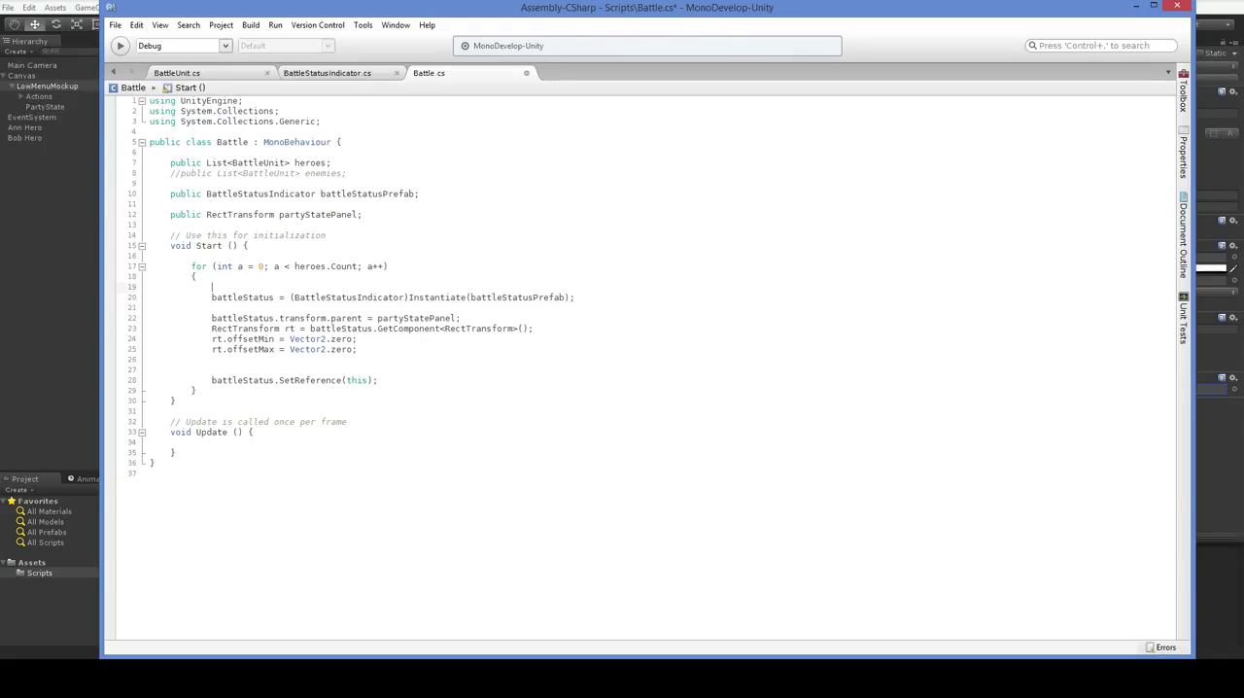
Add 'BattleUnit bu = heroes[a];' in the loop and assign the spawned panel to bu.battleStatus.
type("BattleB")
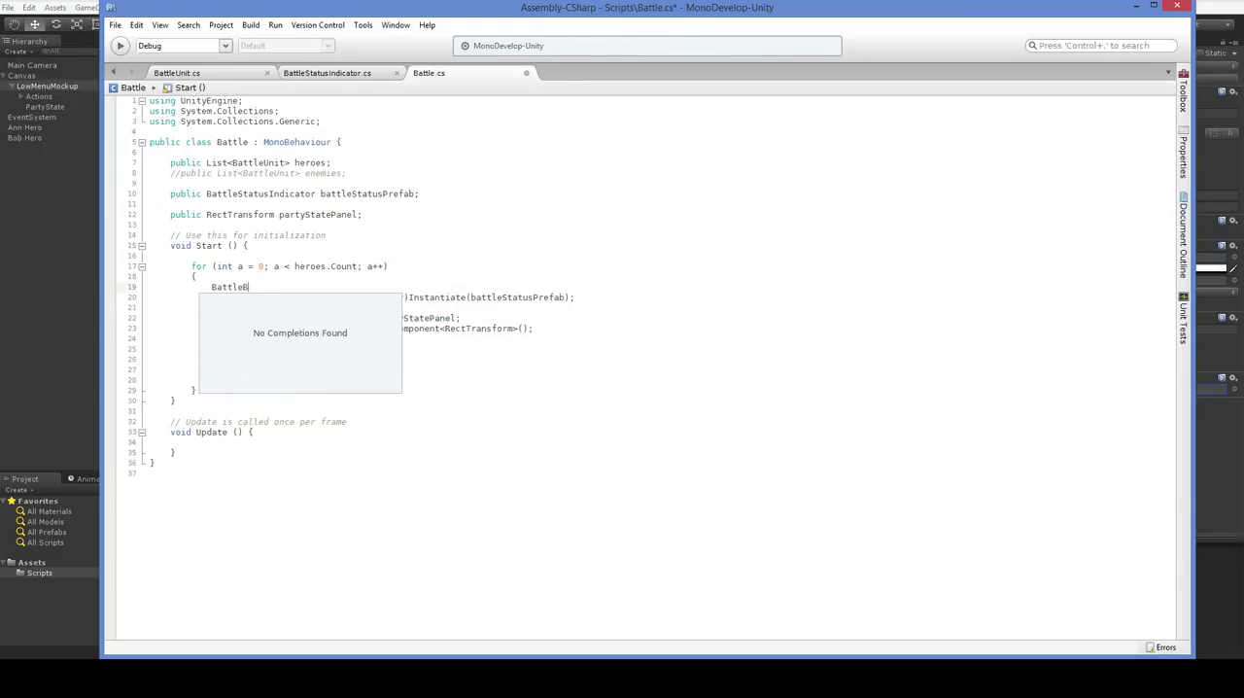
type("Unit by =")
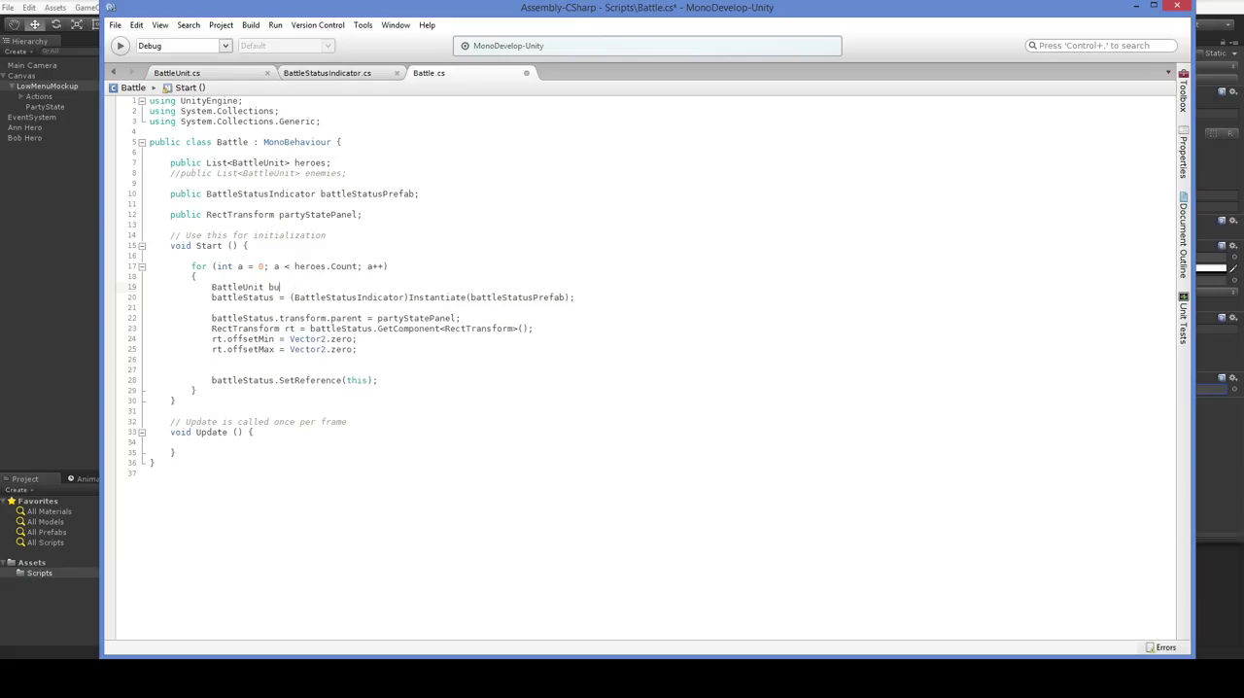
type("= heroes[a];")
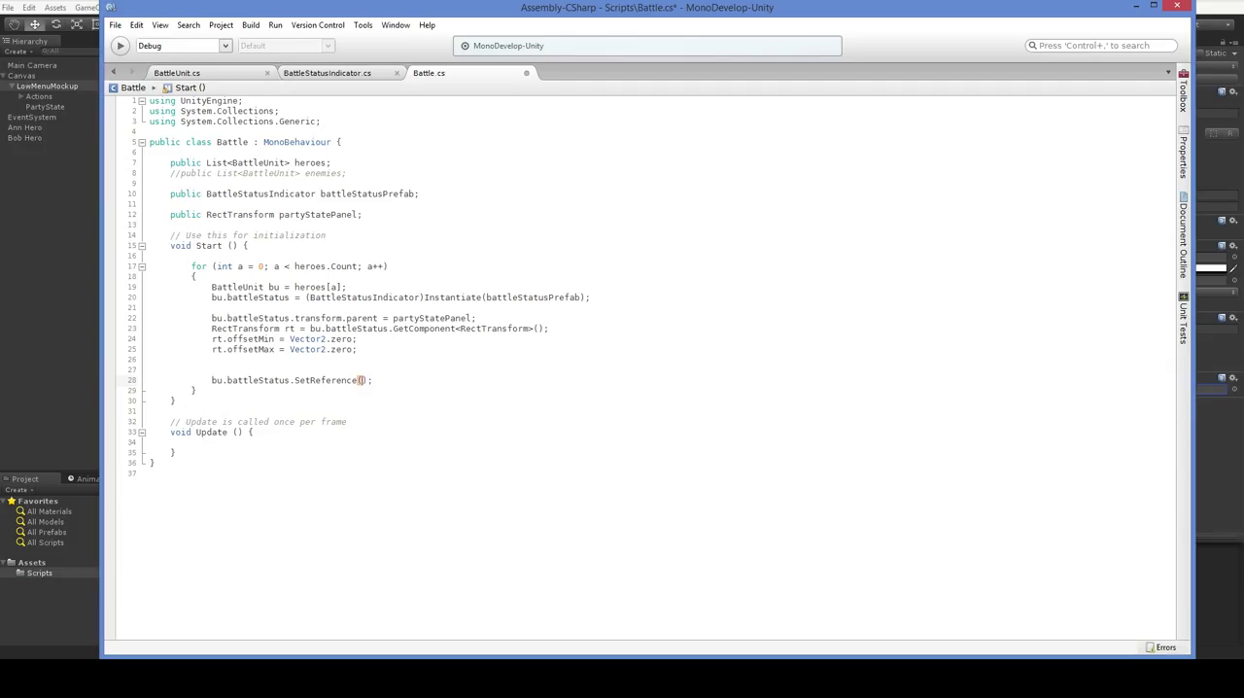
type("bu")
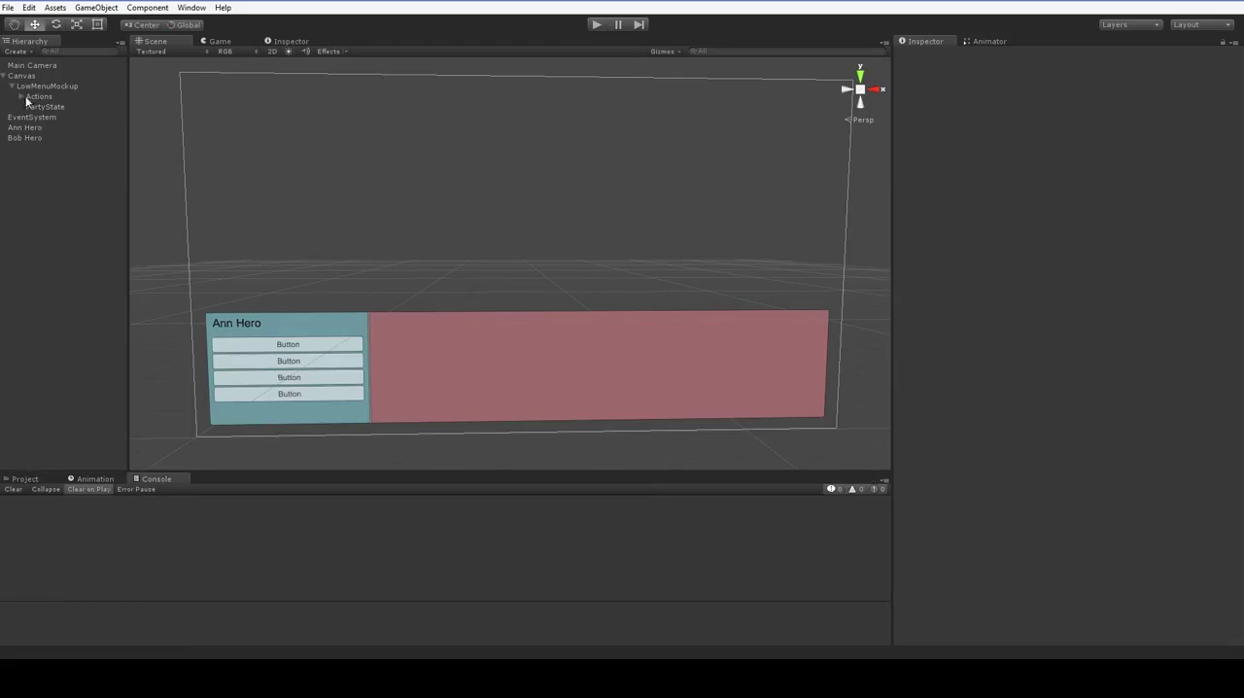
On LiveMenuMockup's Battle component assign BattleStatusIndicator as Battle Status Prefab and PartyState as Party State Panel.
left_click(49, 86)
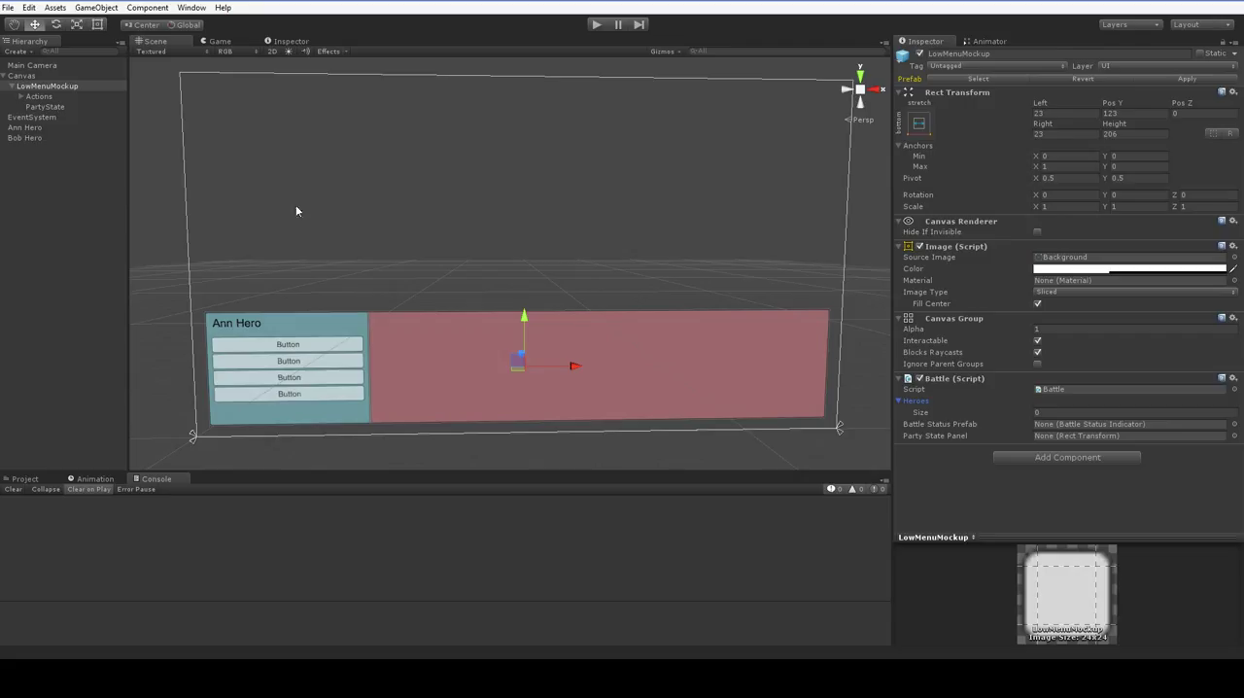
mouse_move(925, 412)
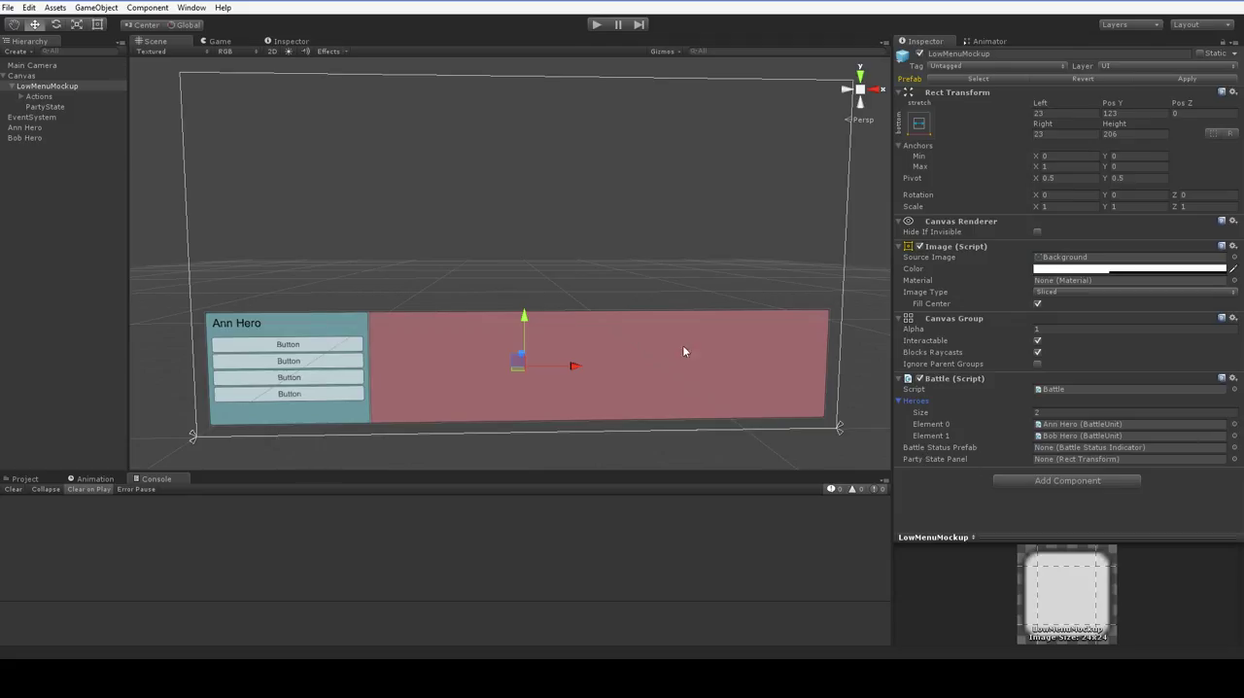
left_click(23, 478)
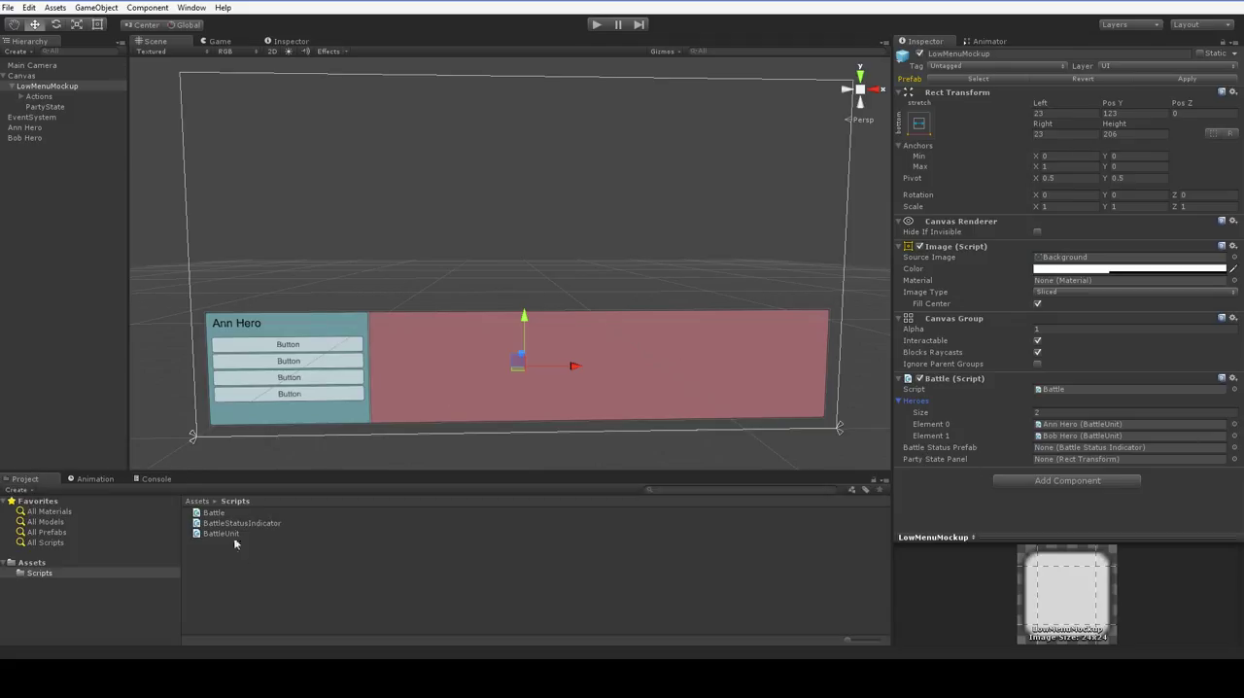
left_click(29, 560)
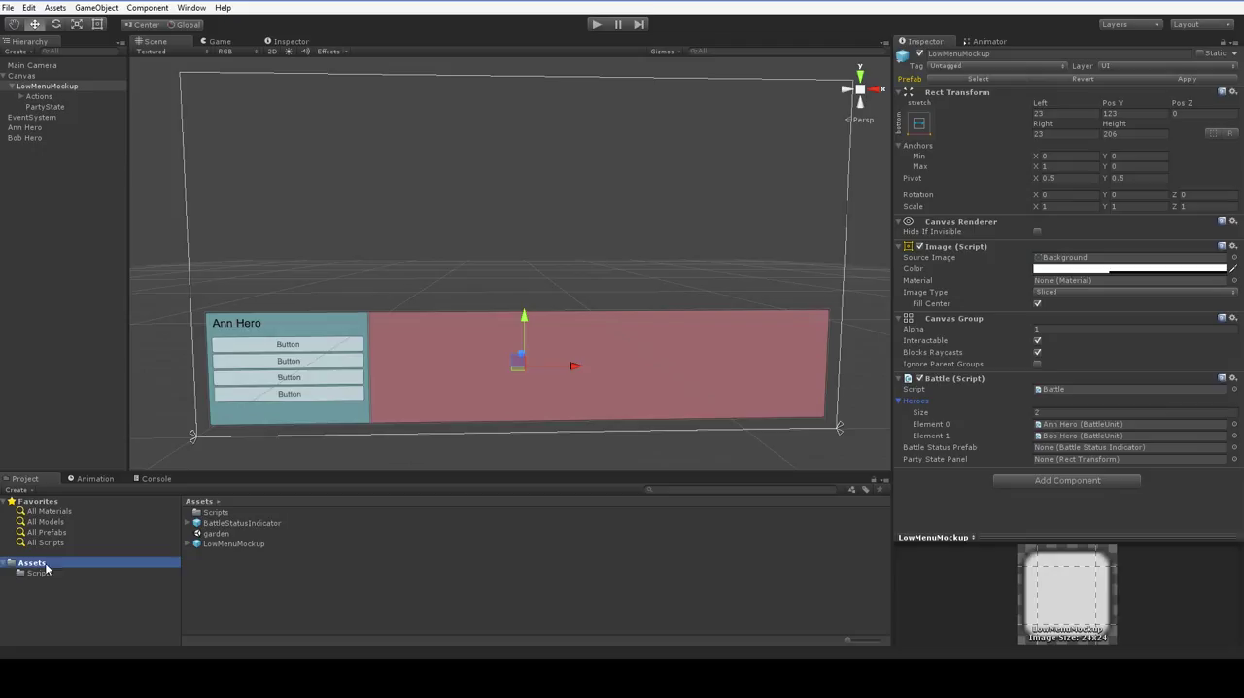
left_click(1127, 447)
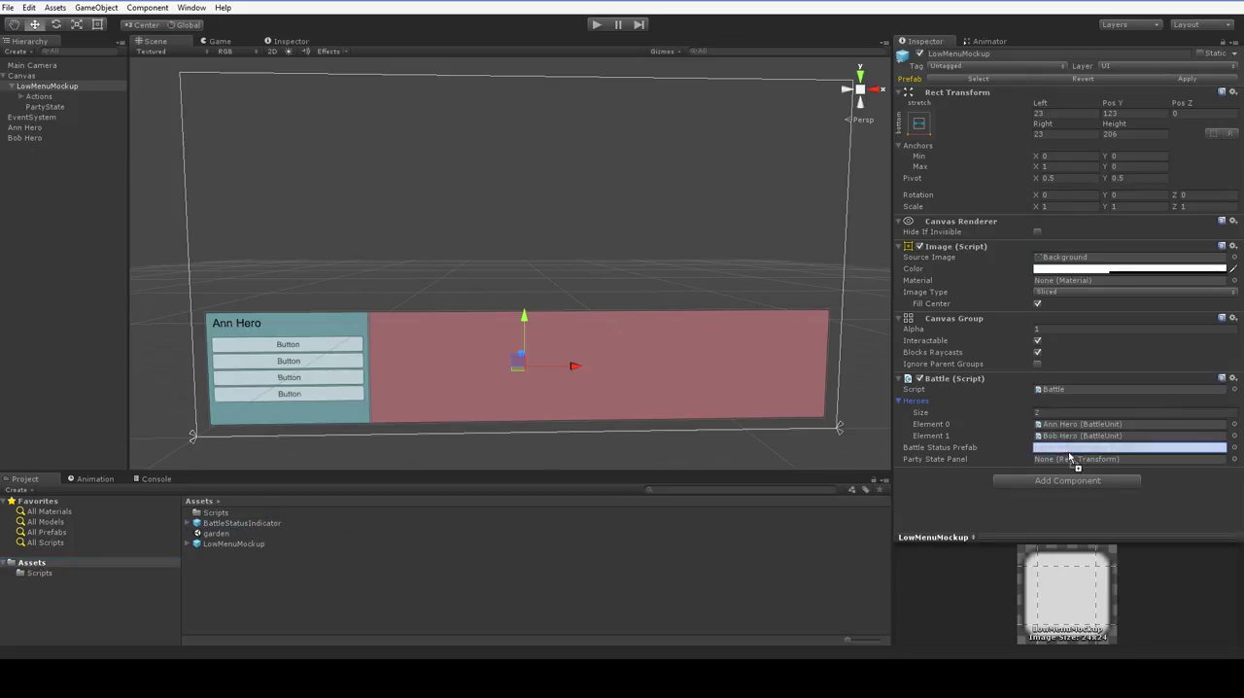
left_click(1131, 447)
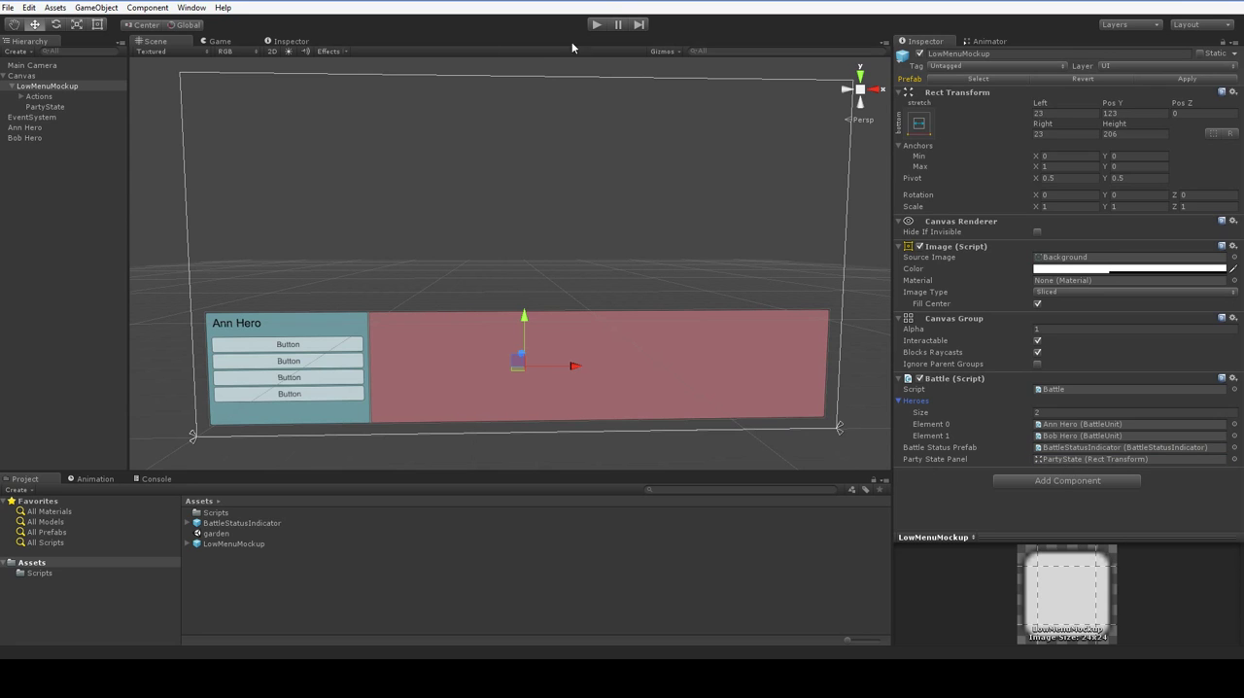
Play the scene to see two BattleStatusIndicator clones spawn under PartyState showing Bob Hero's bars.
left_click(599, 23)
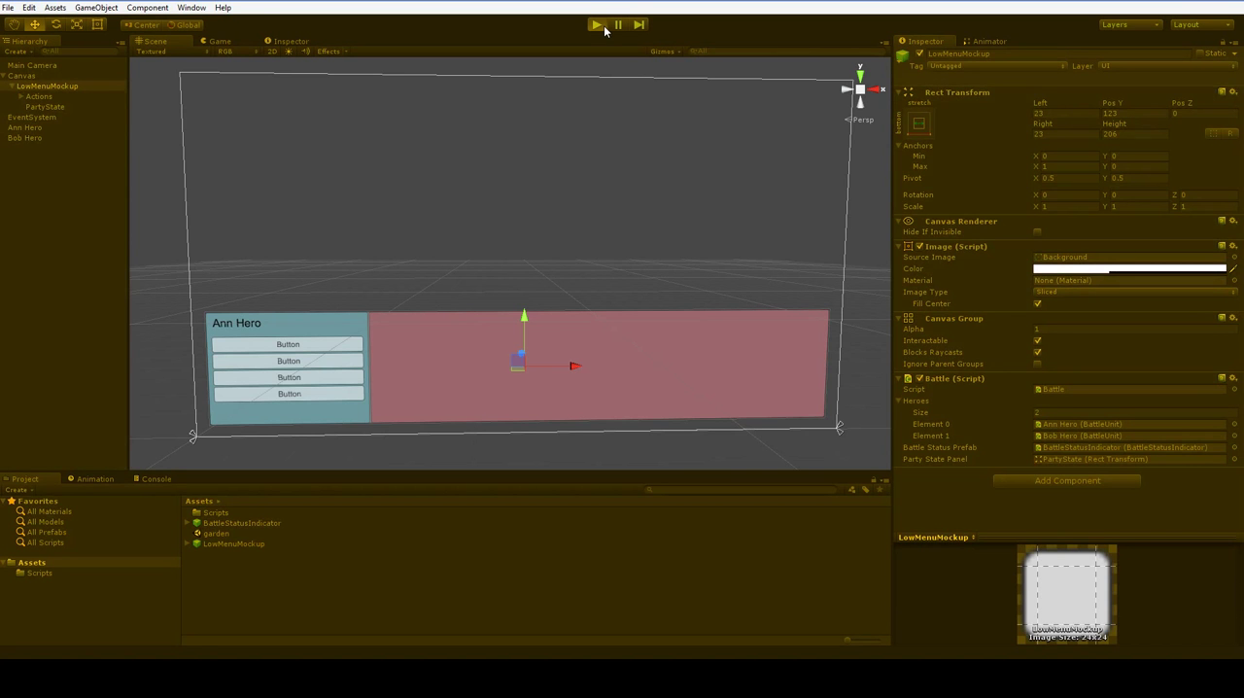
left_click(598, 23)
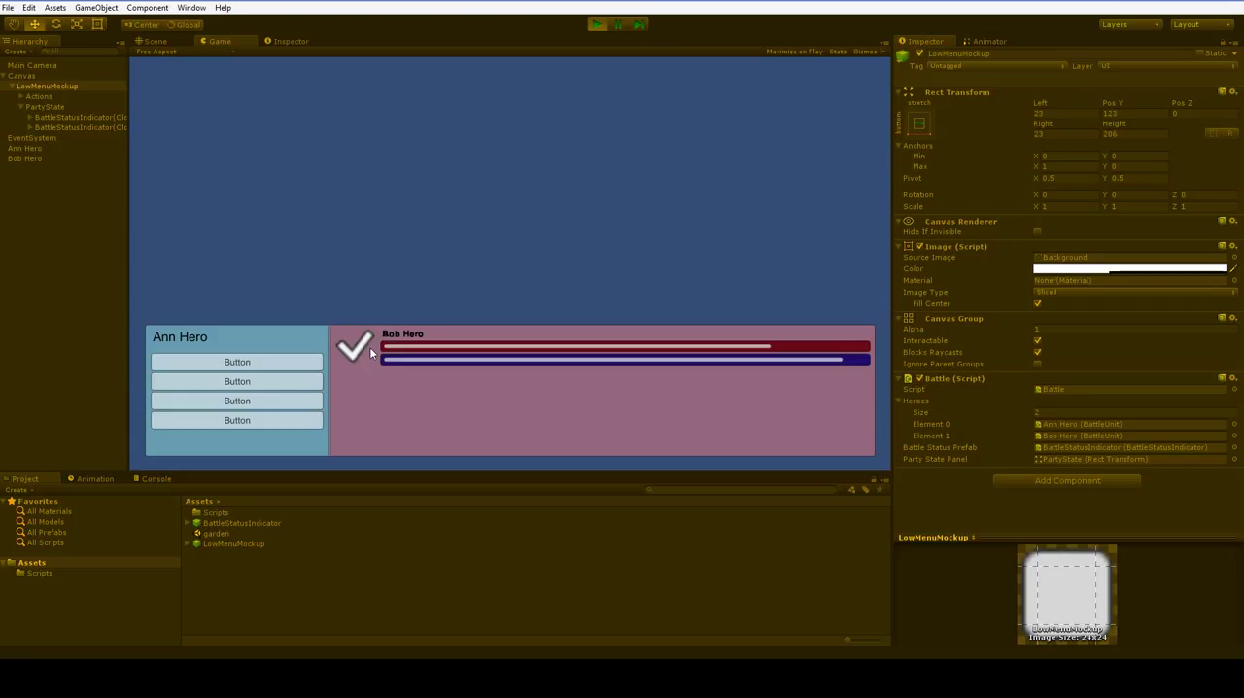
left_click(82, 129)
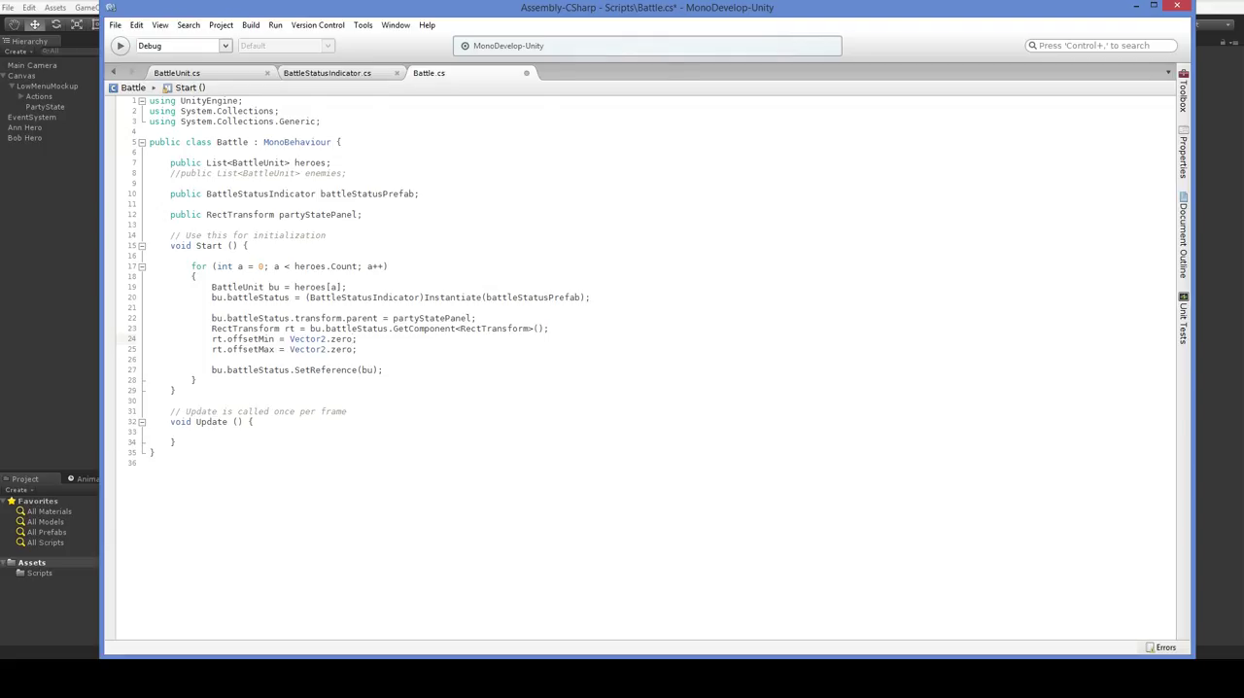
Replace the zero offsetMin with a Vector offset of a * 30 per hero and rerun the scene.
double_click(338, 338)
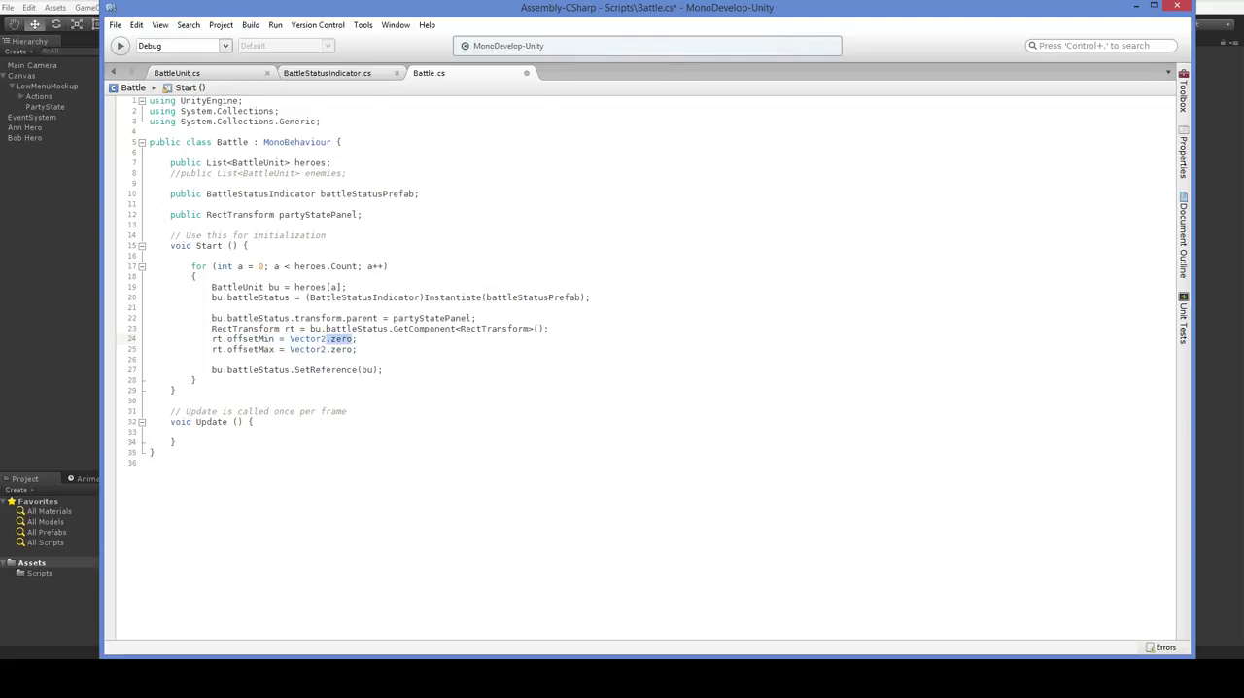
type("new Vector3")
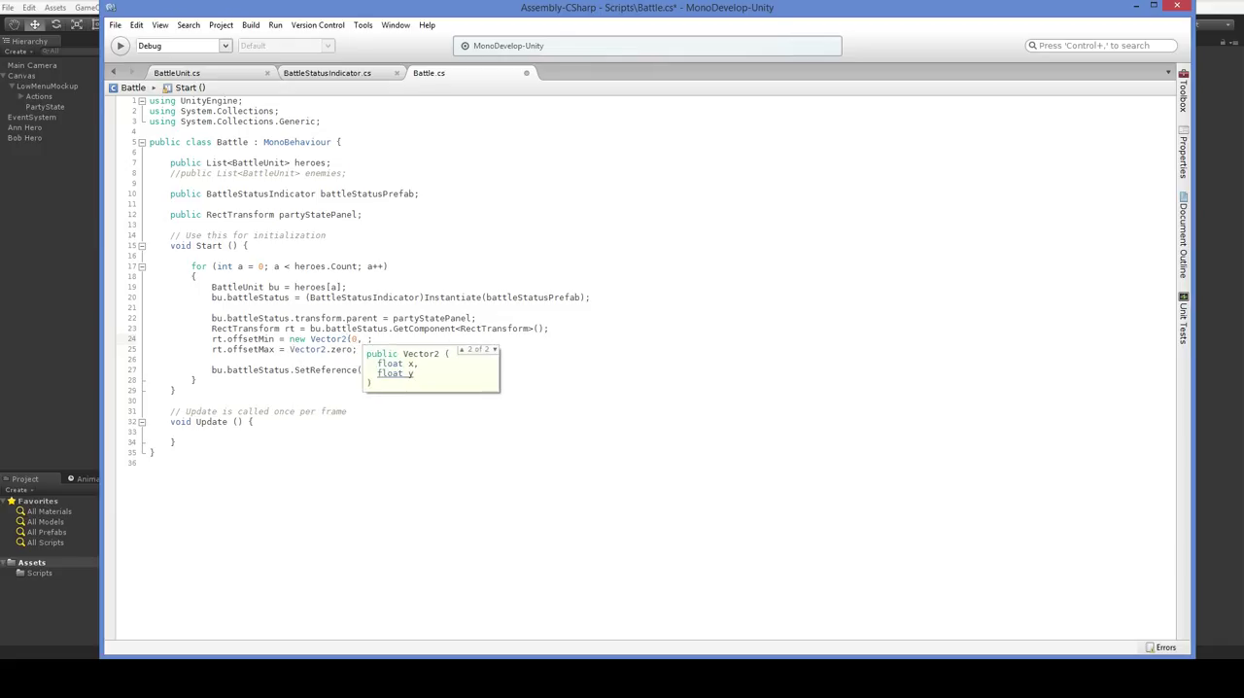
type("a * 30")
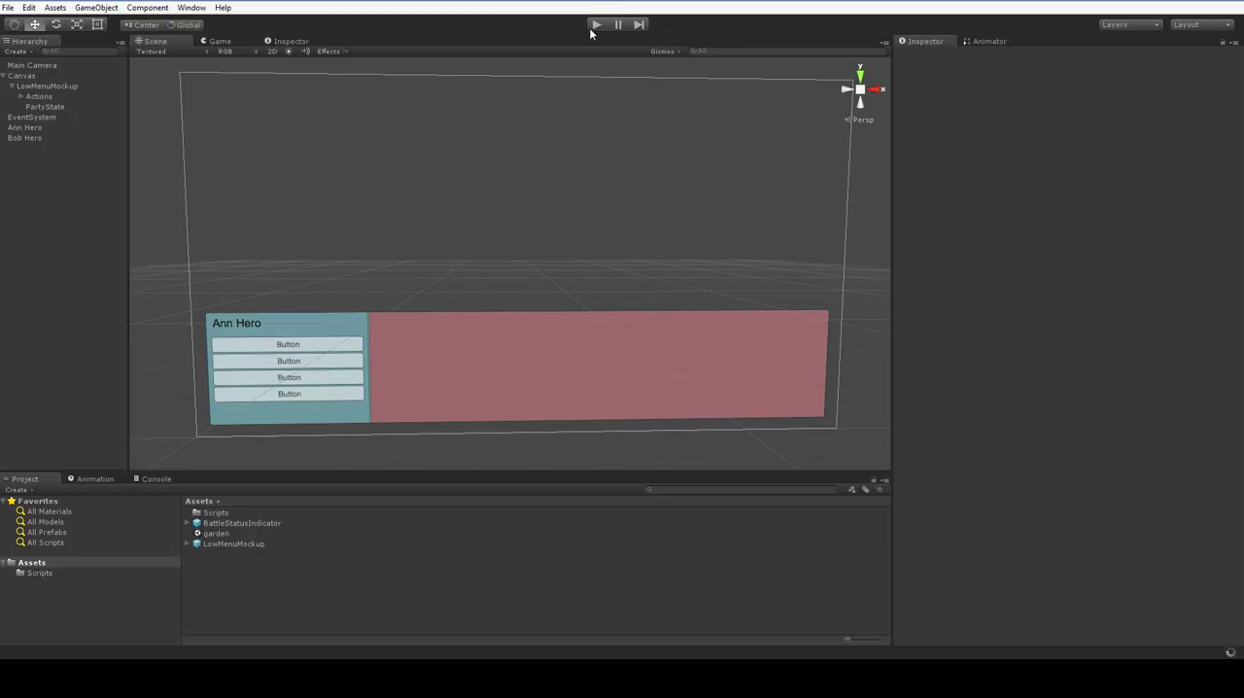
left_click(603, 23)
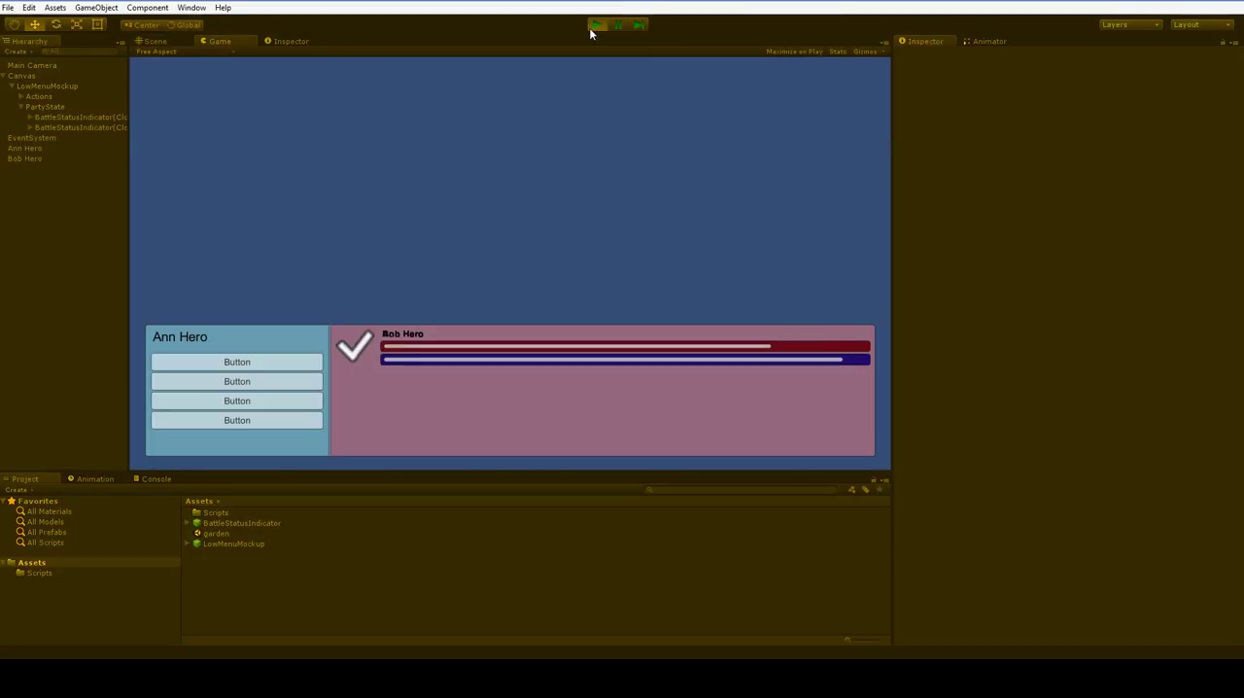
mouse_move(609, 29)
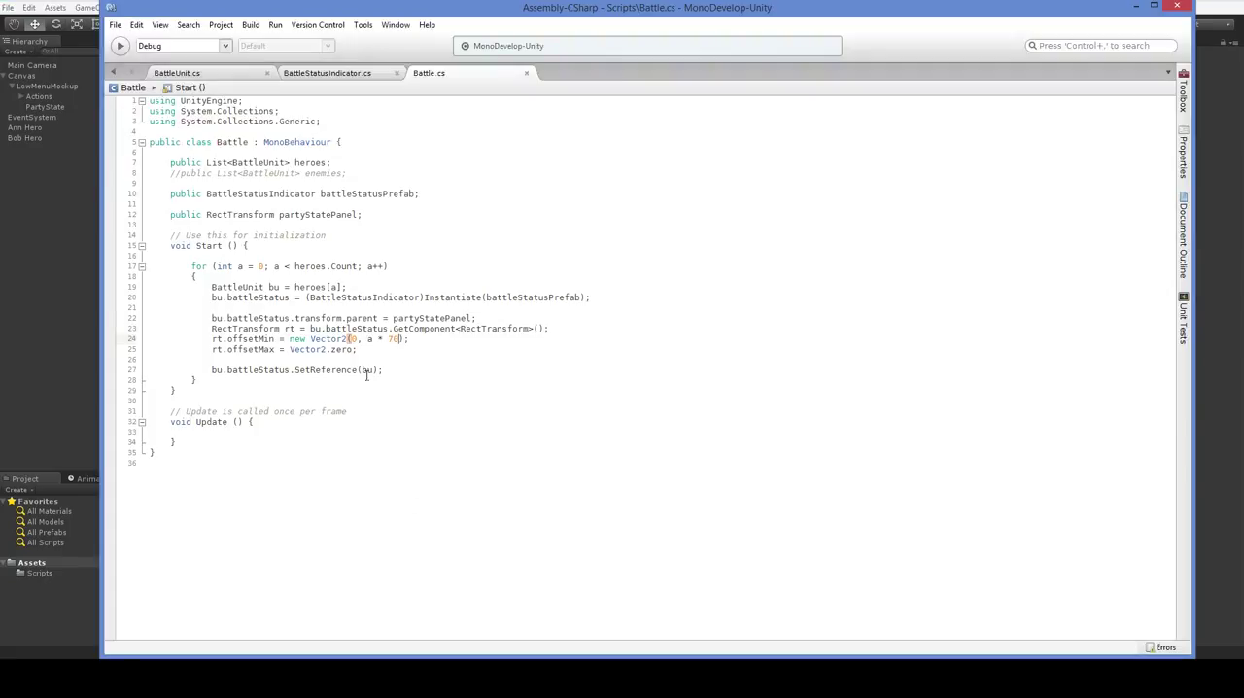
Retype the offsetMin expression as new Vector2(0, a * 30).
left_click_drag(287, 338, 407, 338)
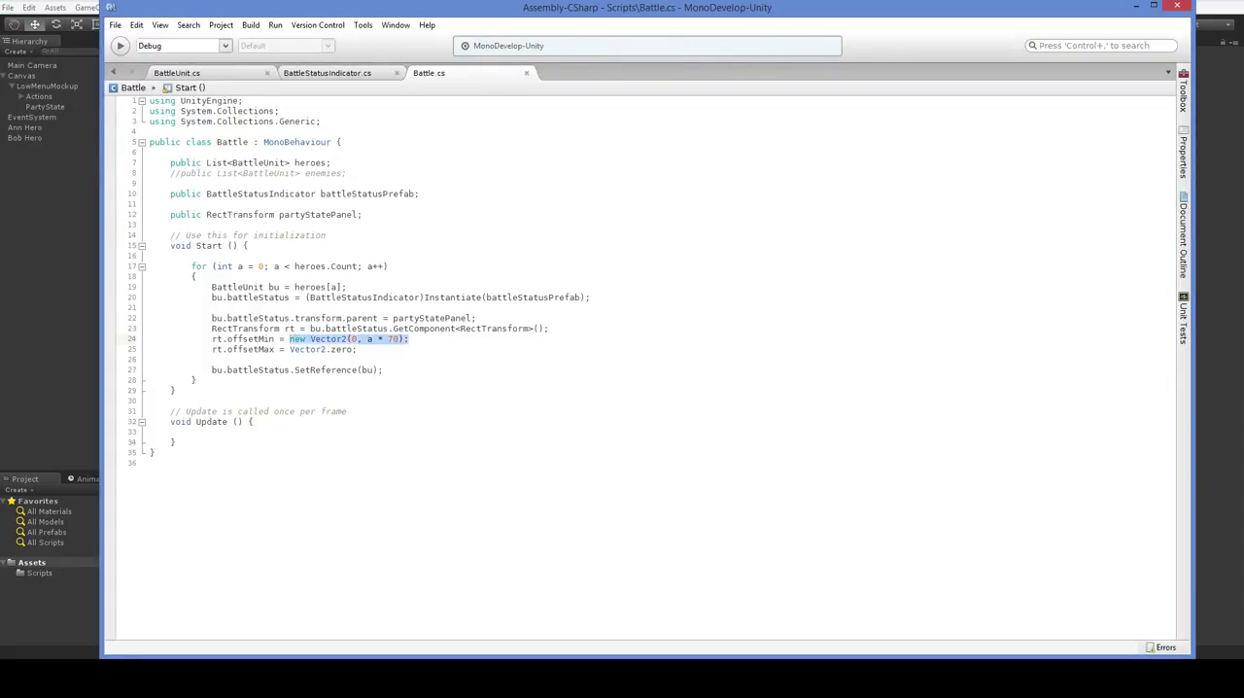
type("Vec")
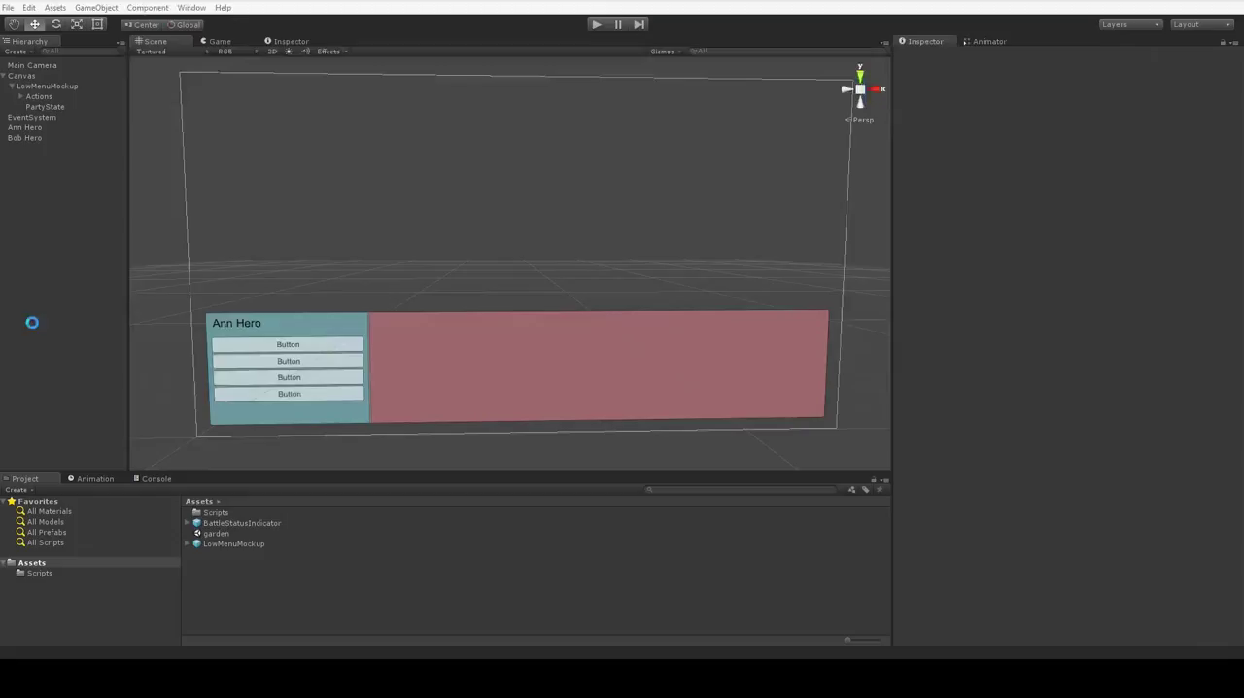
Play the scene to show Ann Hero's and Bob Hero's indicators stacked with their HP/MP bars.
left_click(597, 24)
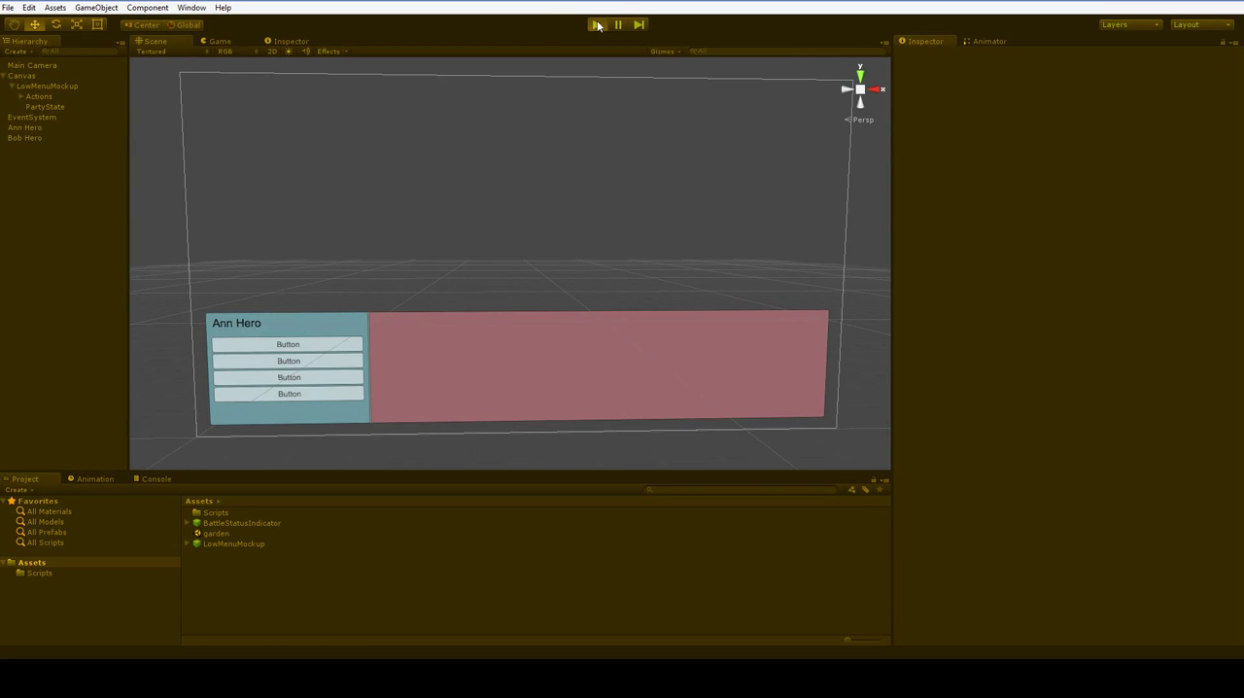
left_click(595, 27)
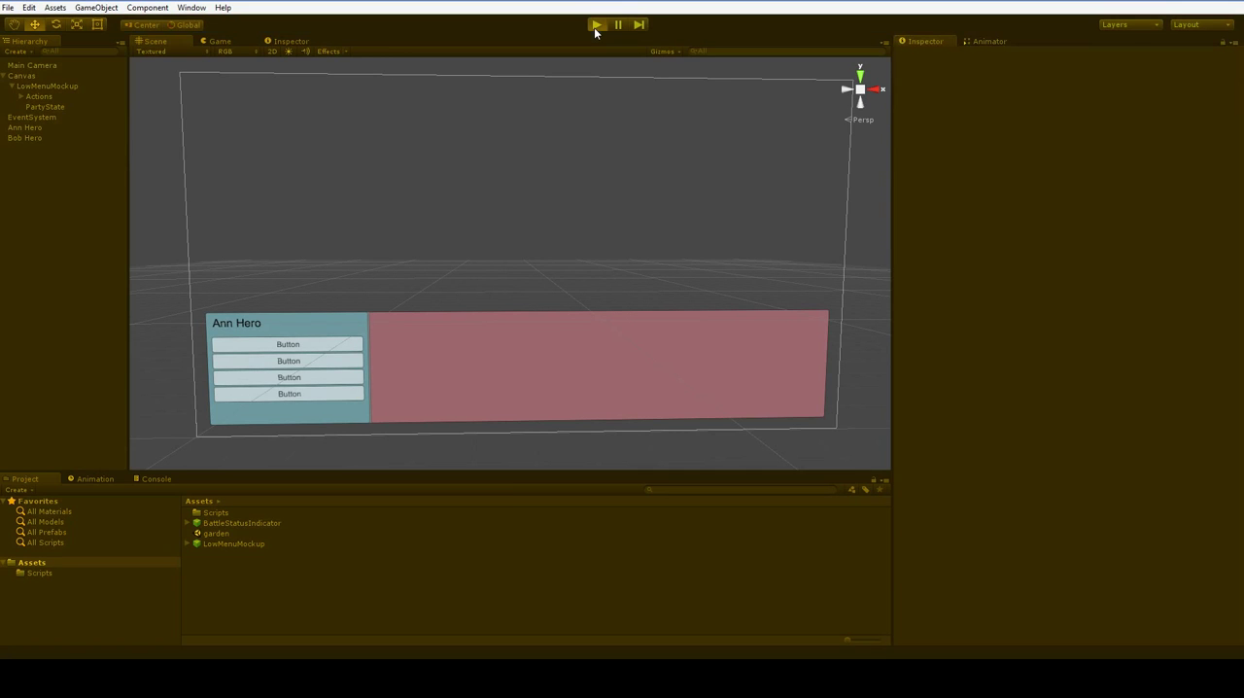
left_click(597, 24)
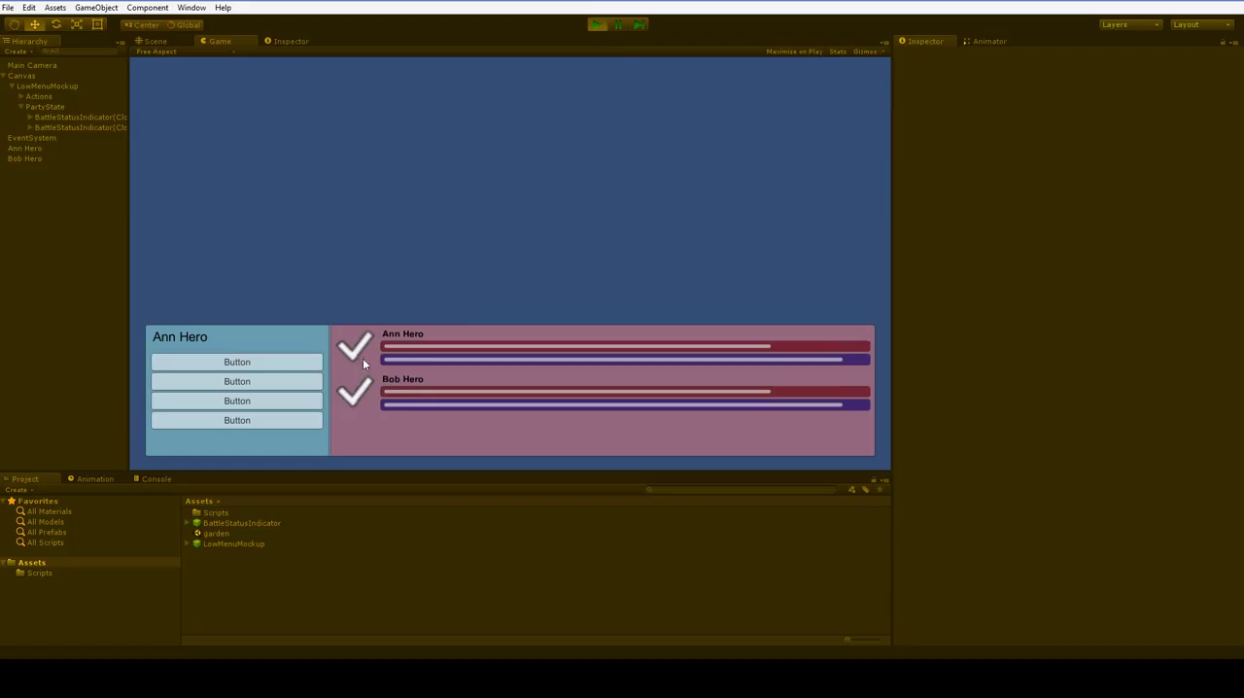
mouse_move(375, 445)
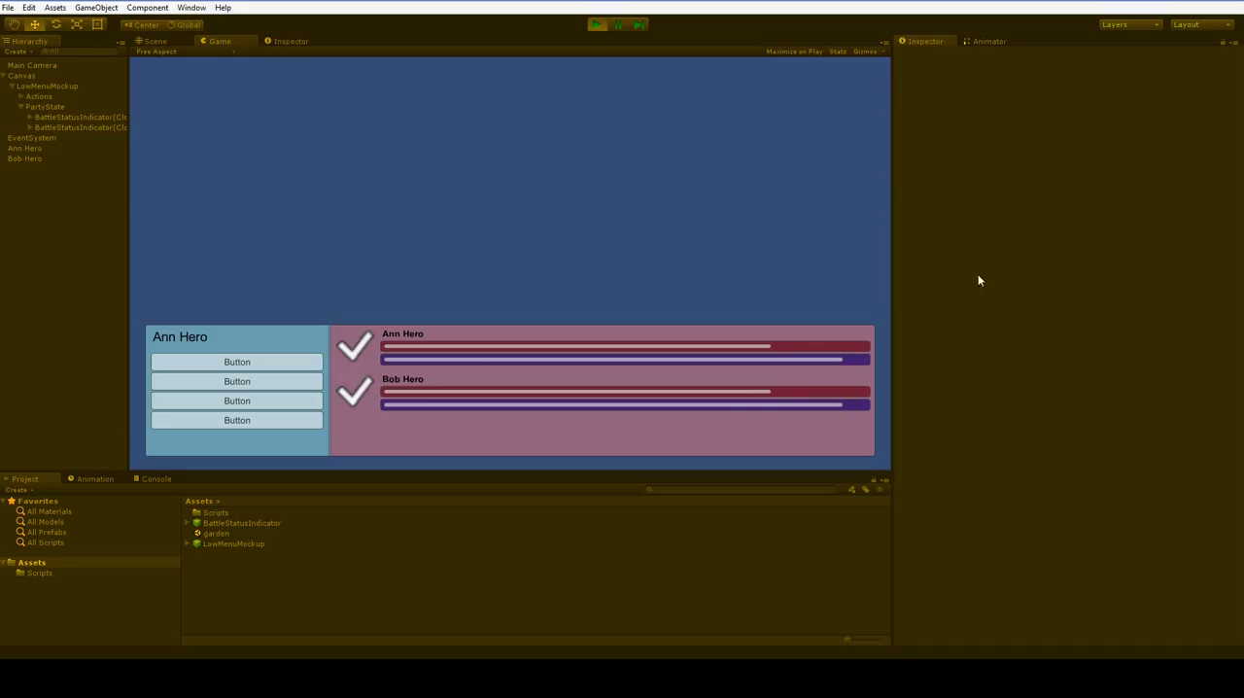
Narrow the Game view to test the layout, then select the spawned indicator's HP slider.
left_click_drag(890, 292, 455, 291)
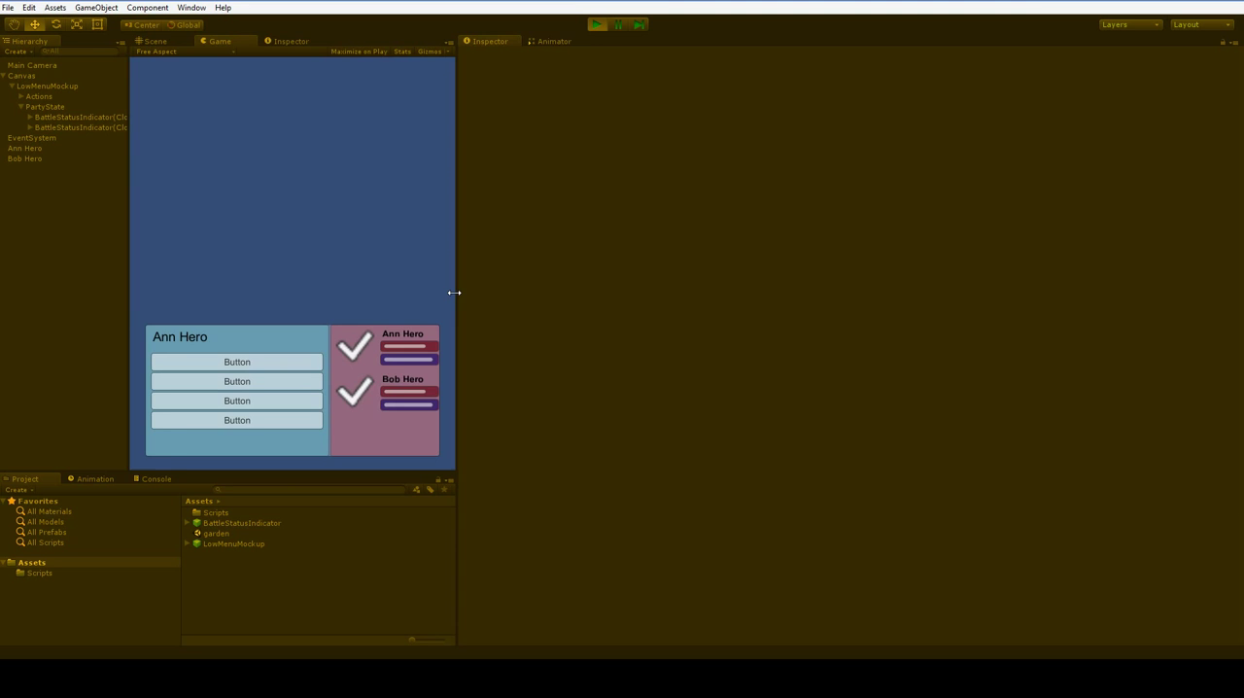
left_click_drag(455, 292, 478, 280)
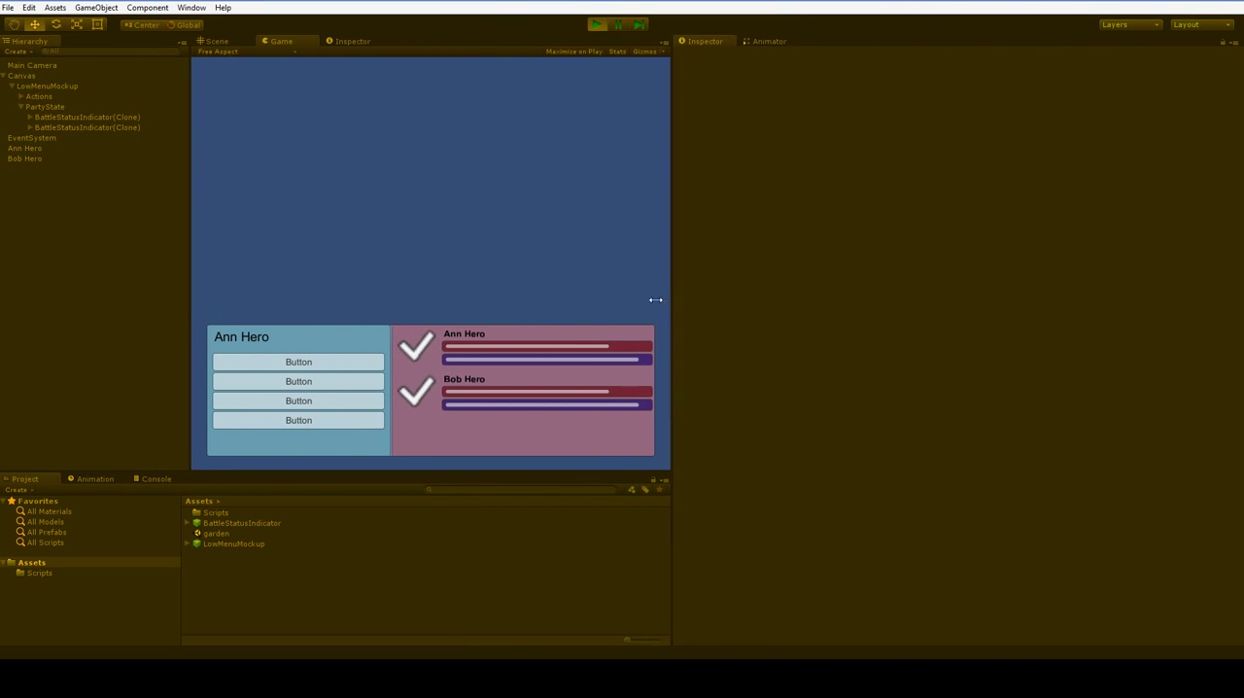
left_click(31, 117)
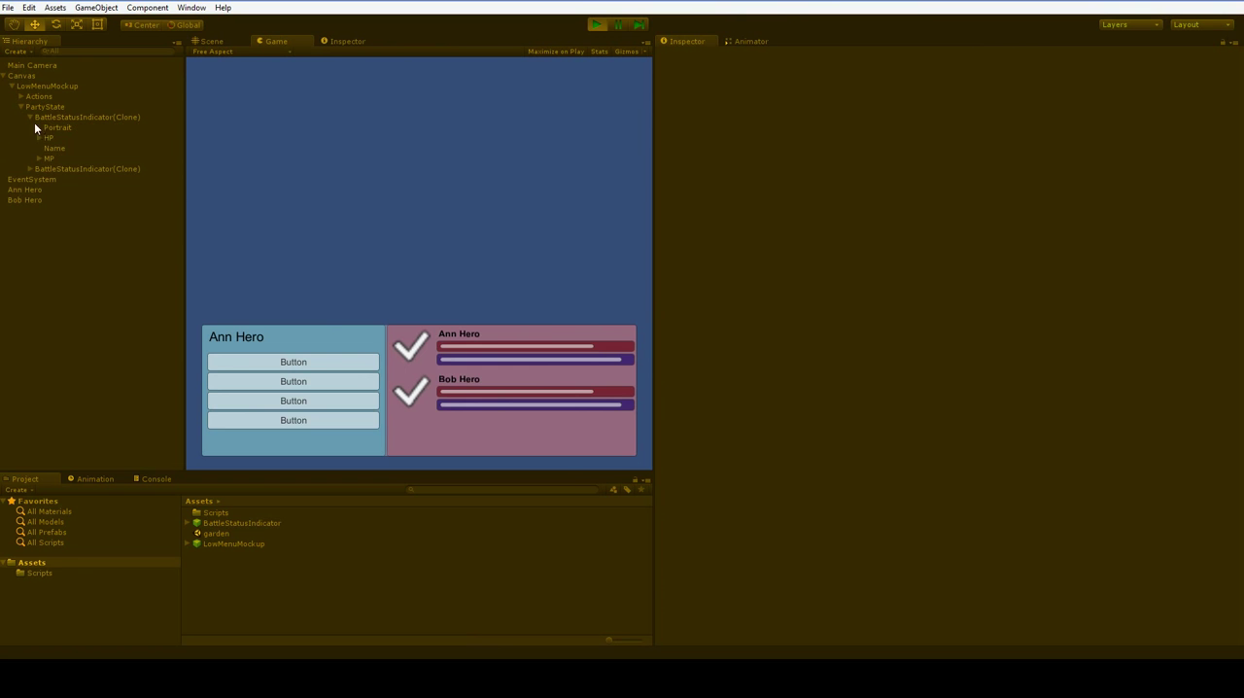
left_click(46, 148)
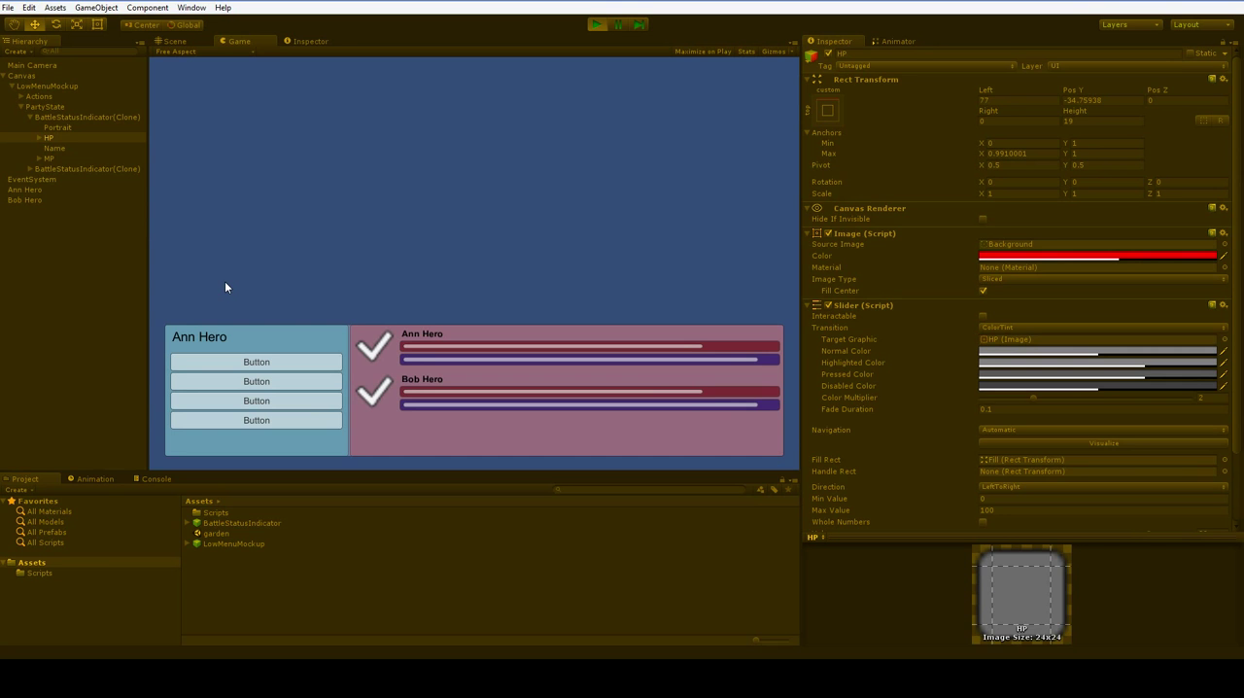
mouse_move(599, 94)
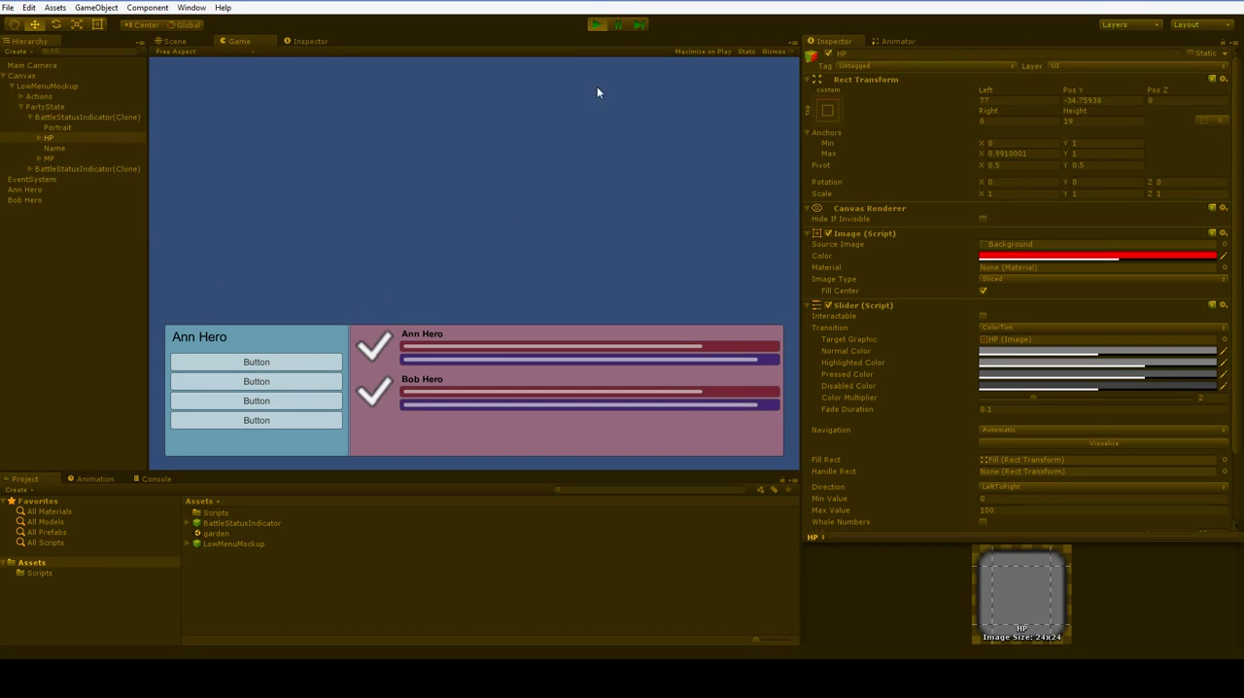
Stop the scene and set Bob Hero's Battle Unit stat to 4.
left_click(173, 41)
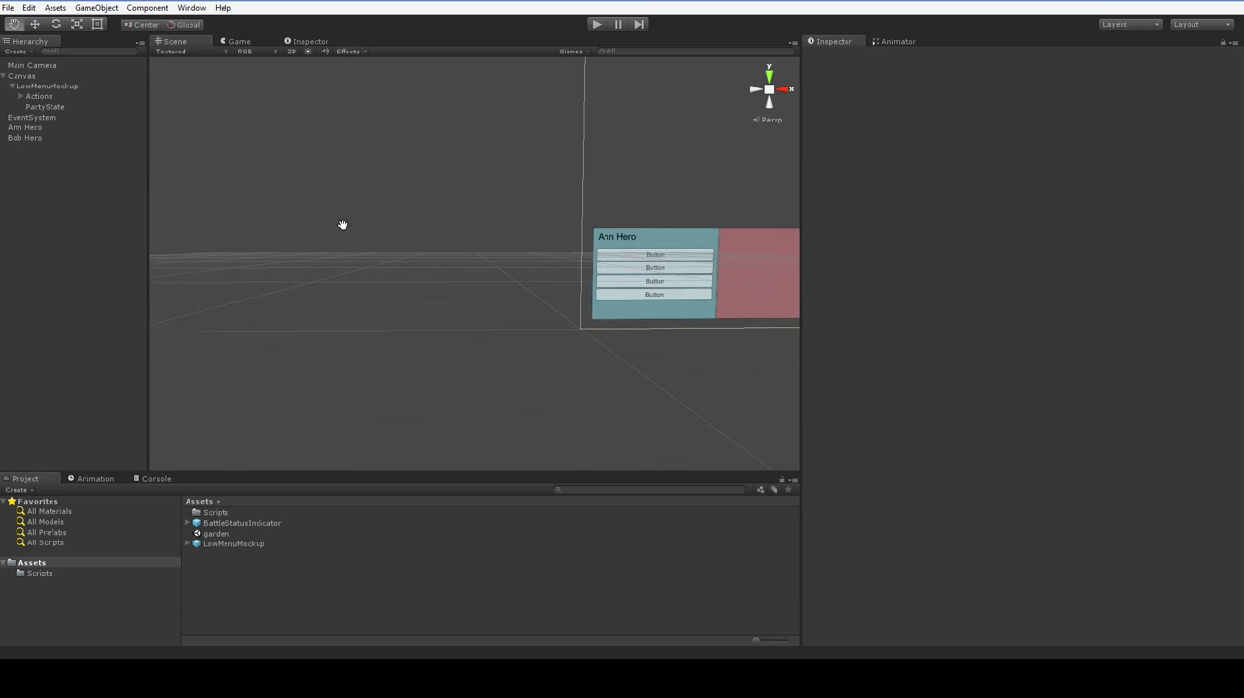
left_click(23, 136)
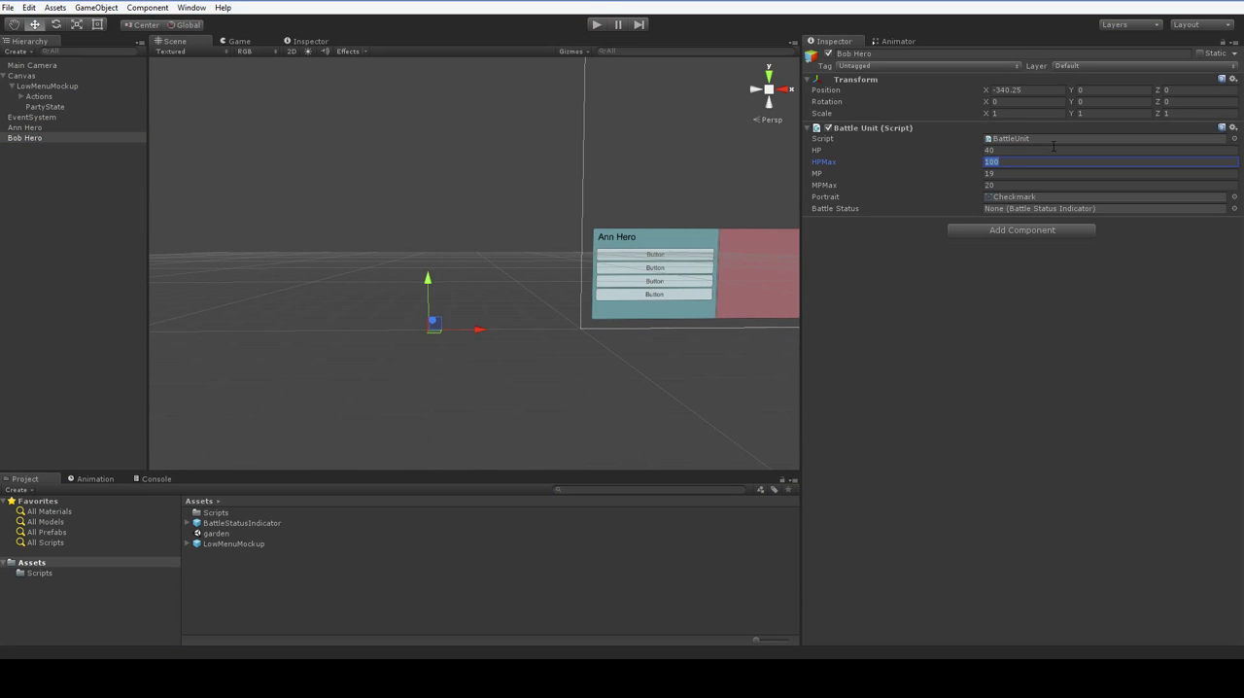
type("45")
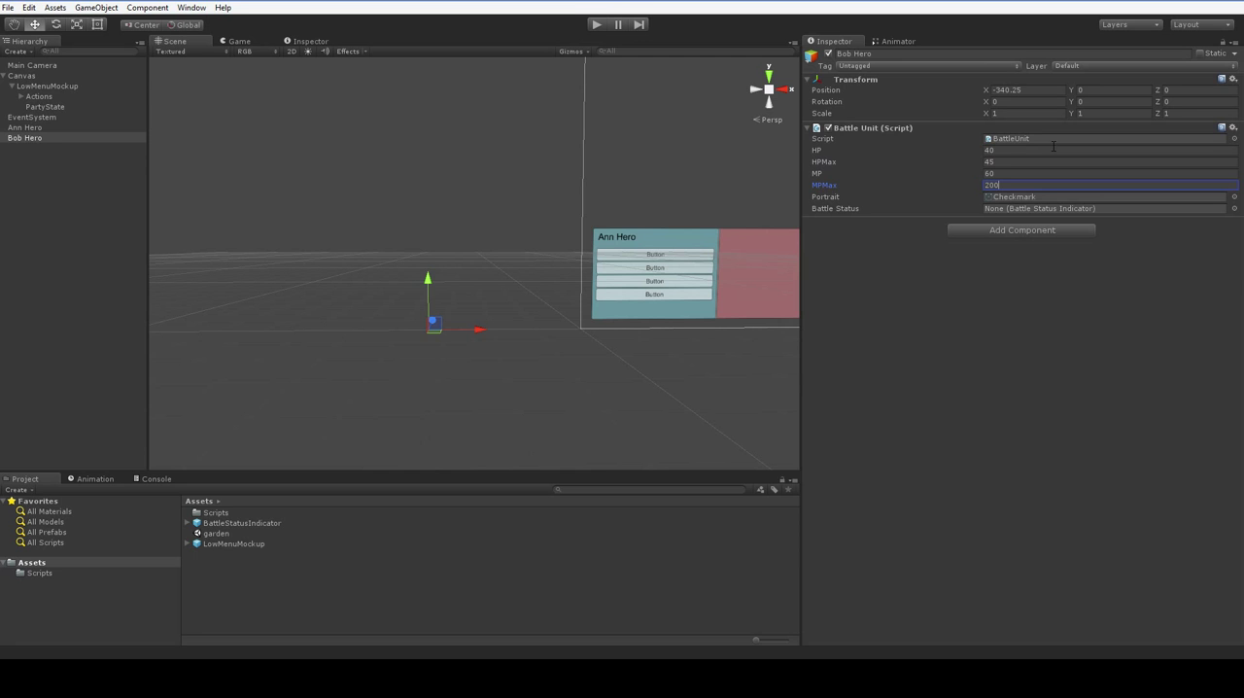
left_click(595, 22)
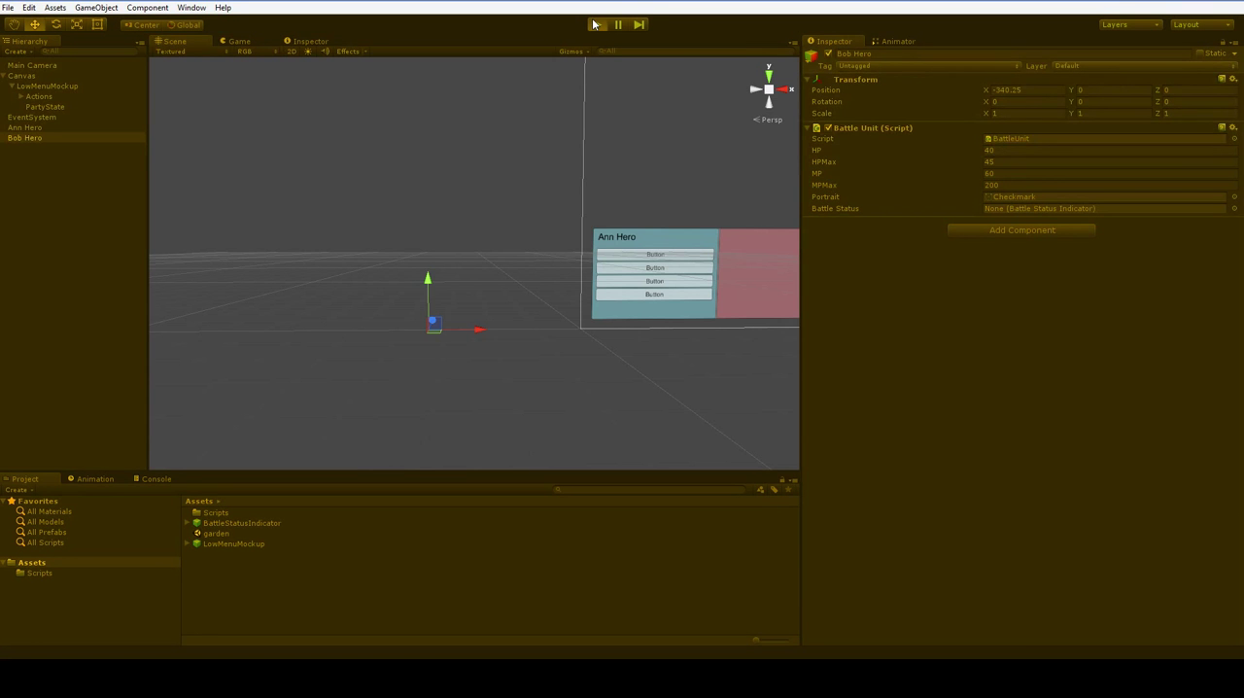
Run the scene to compare Bob Hero's shorter HP/MP bars against Ann Hero's.
left_click(595, 23)
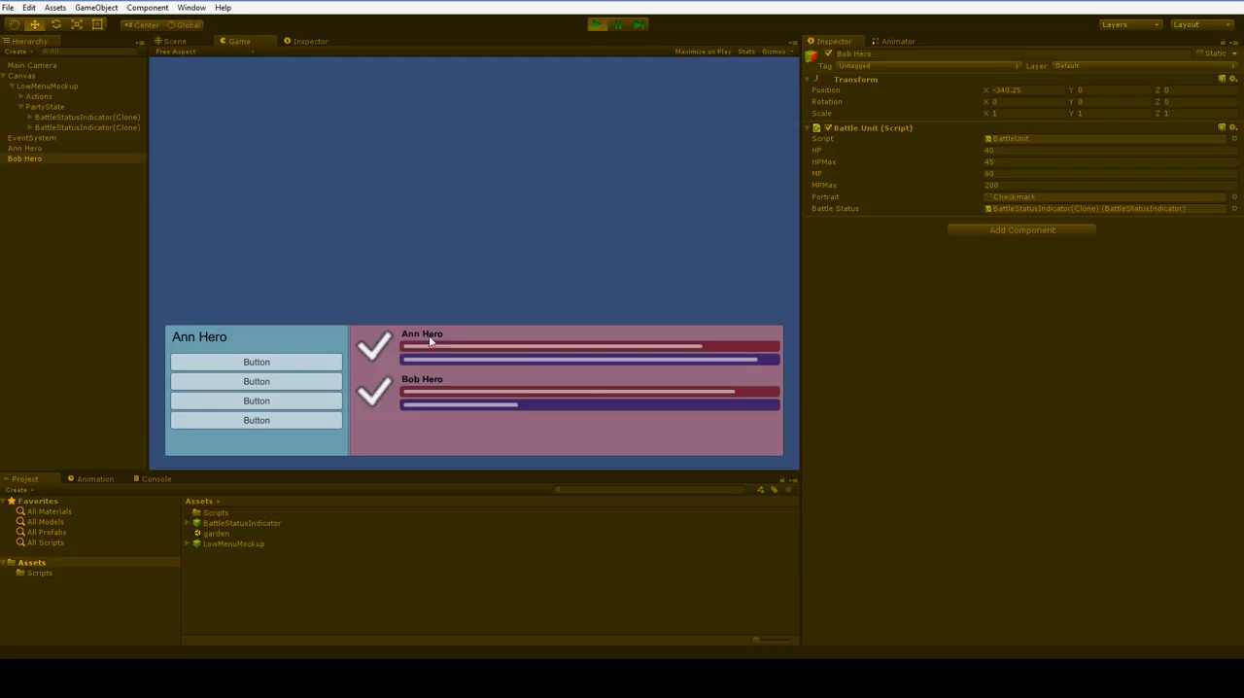
mouse_move(432, 383)
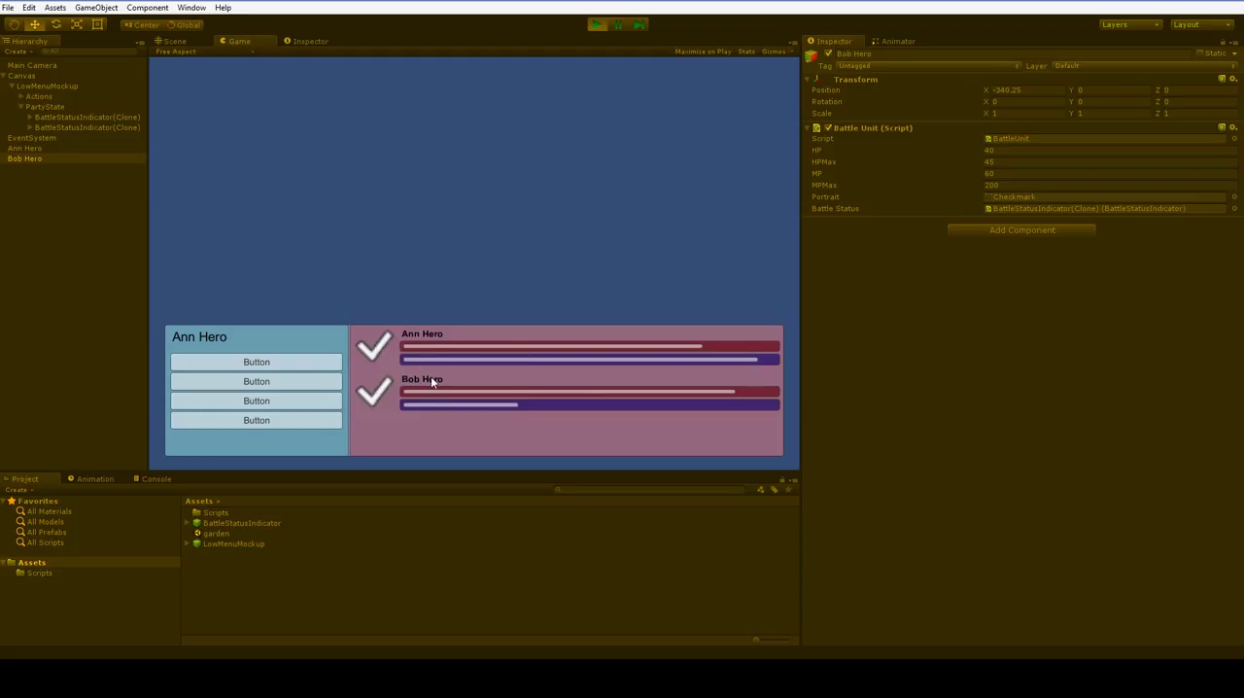